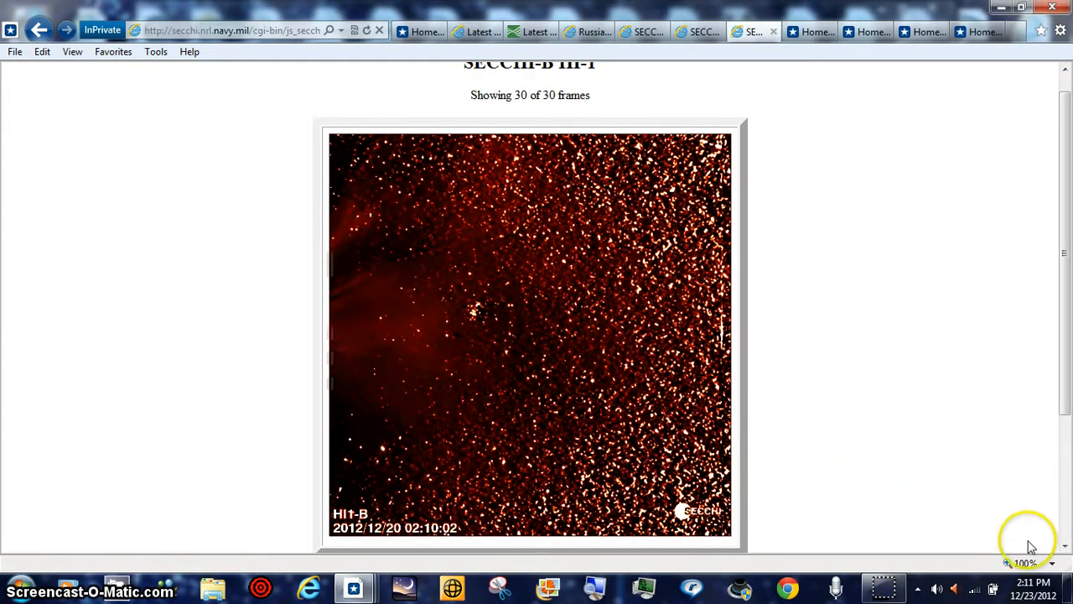
Zoom the red HI1-B page to 200%, then reopen the zoom level menu.
{"action": "left_click", "coordinate": [1052, 563]}
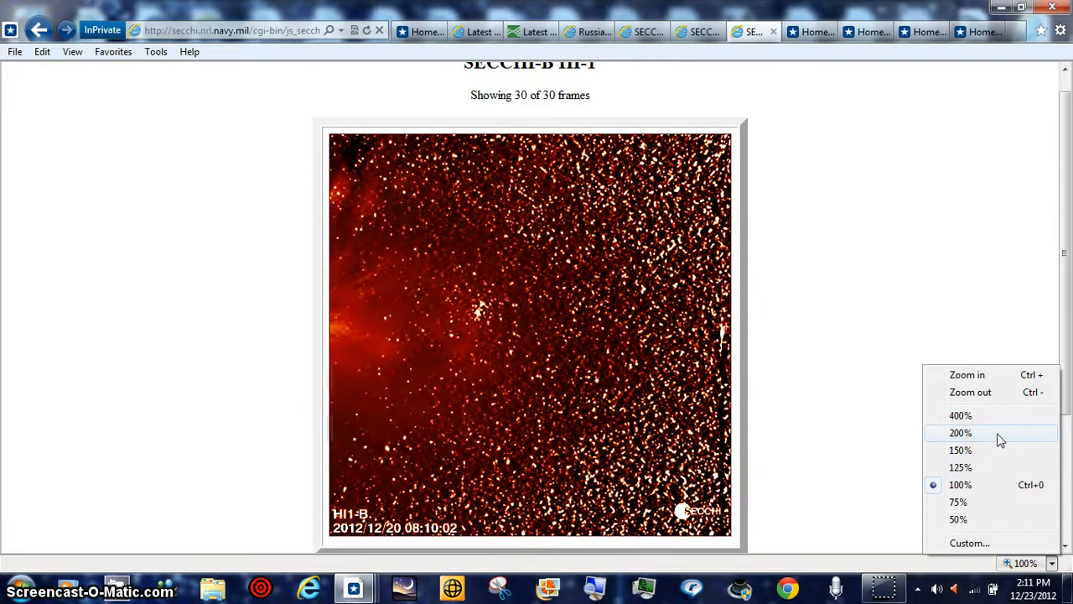
{"action": "left_click", "coordinate": [960, 433]}
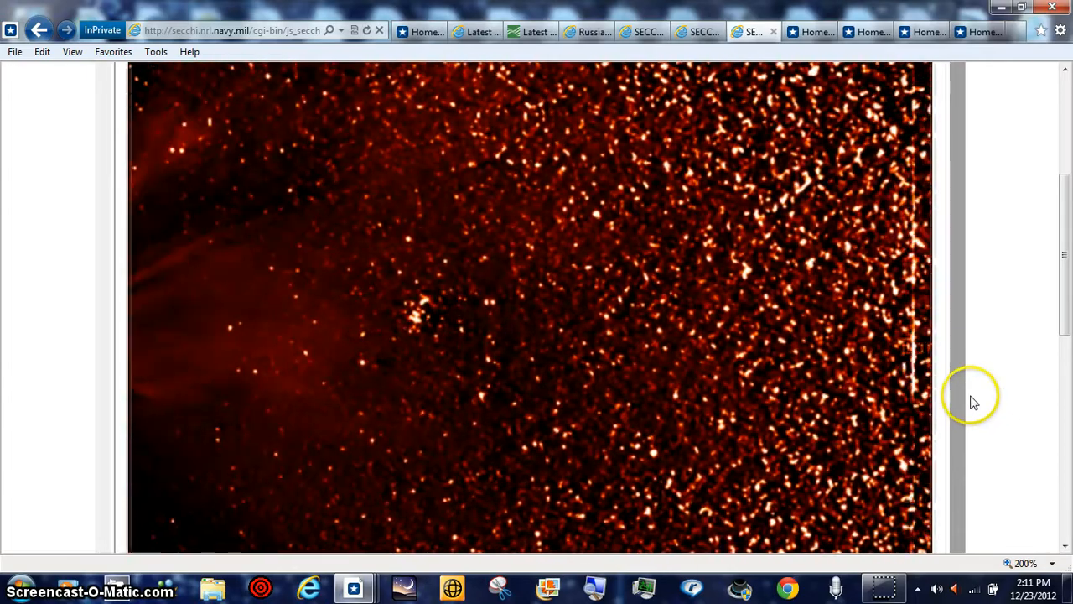
{"action": "left_click", "coordinate": [1024, 562]}
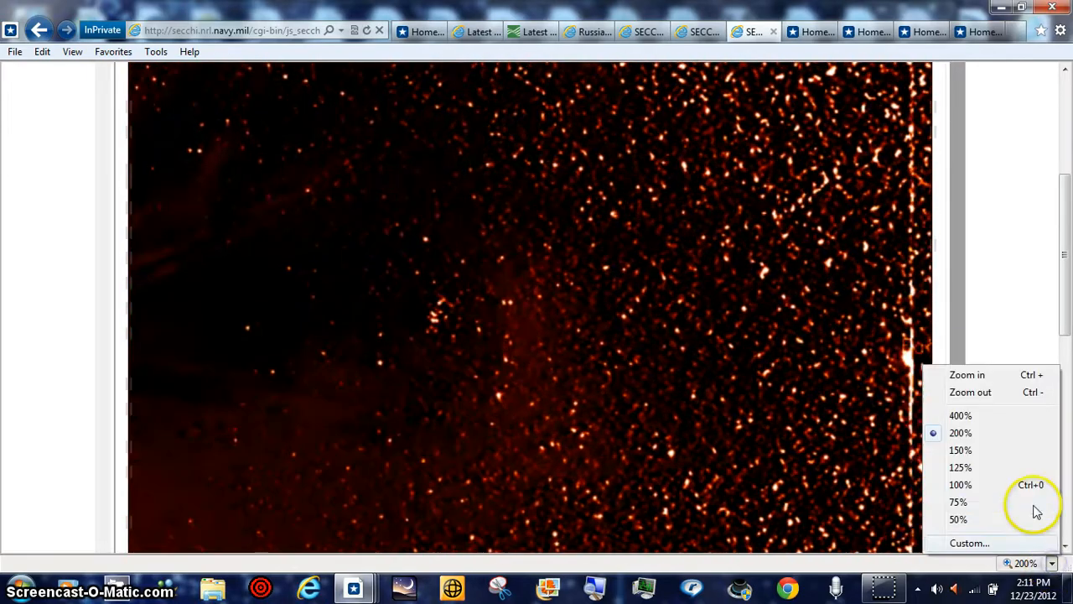
{"action": "left_click", "coordinate": [960, 415]}
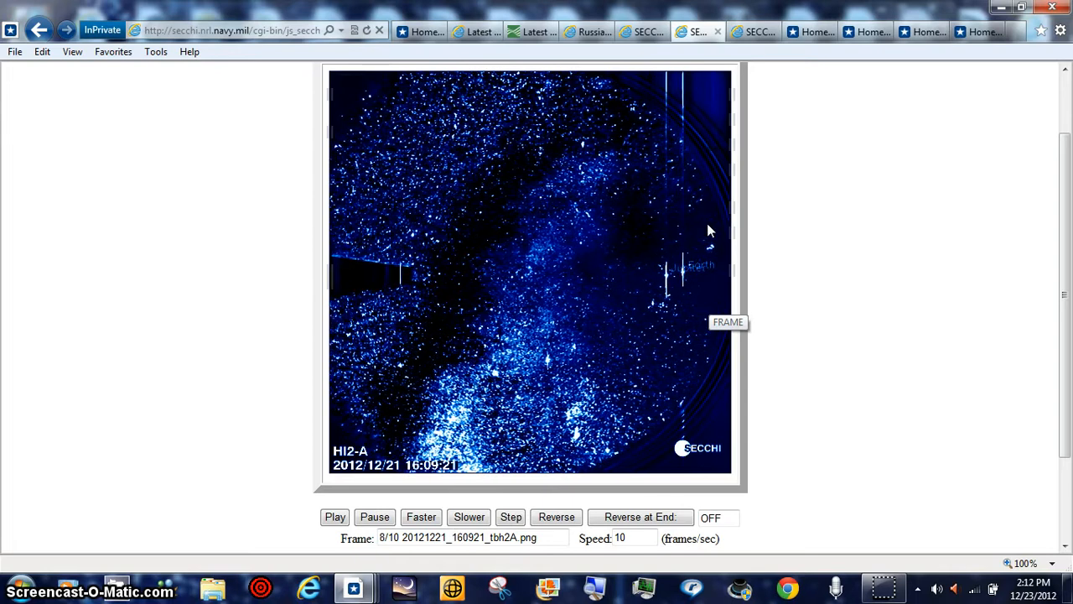
{"action": "mouse_move", "coordinate": [759, 197]}
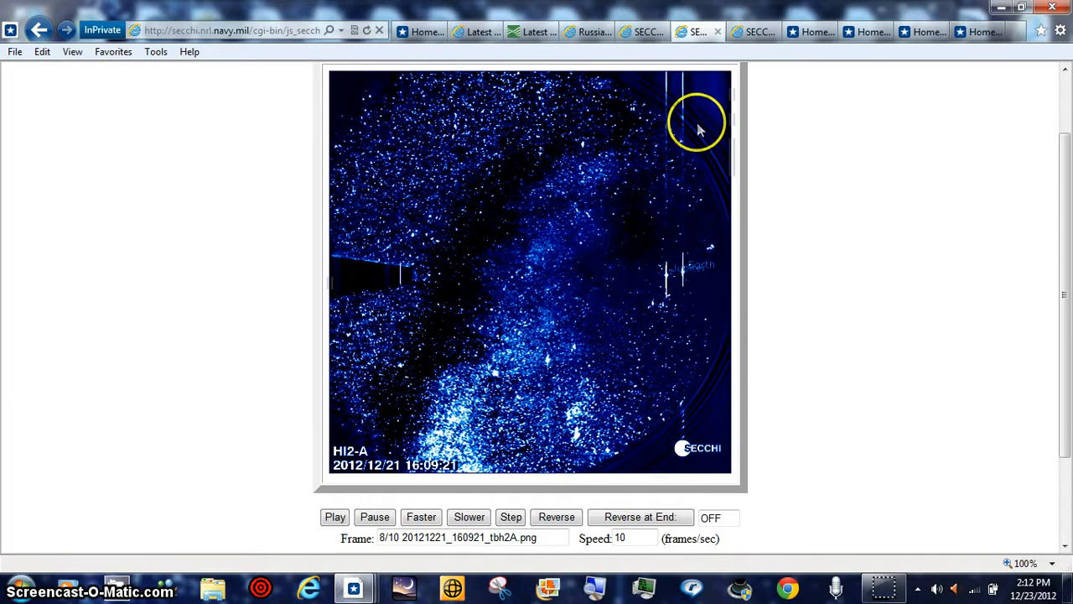
{"action": "mouse_move", "coordinate": [744, 317]}
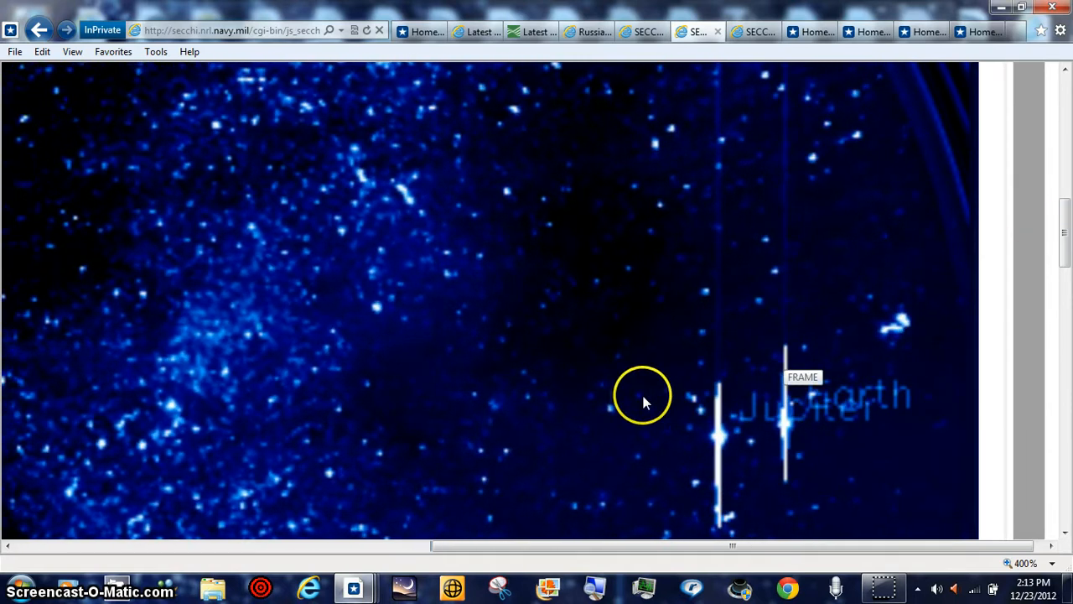
{"action": "mouse_move", "coordinate": [753, 376]}
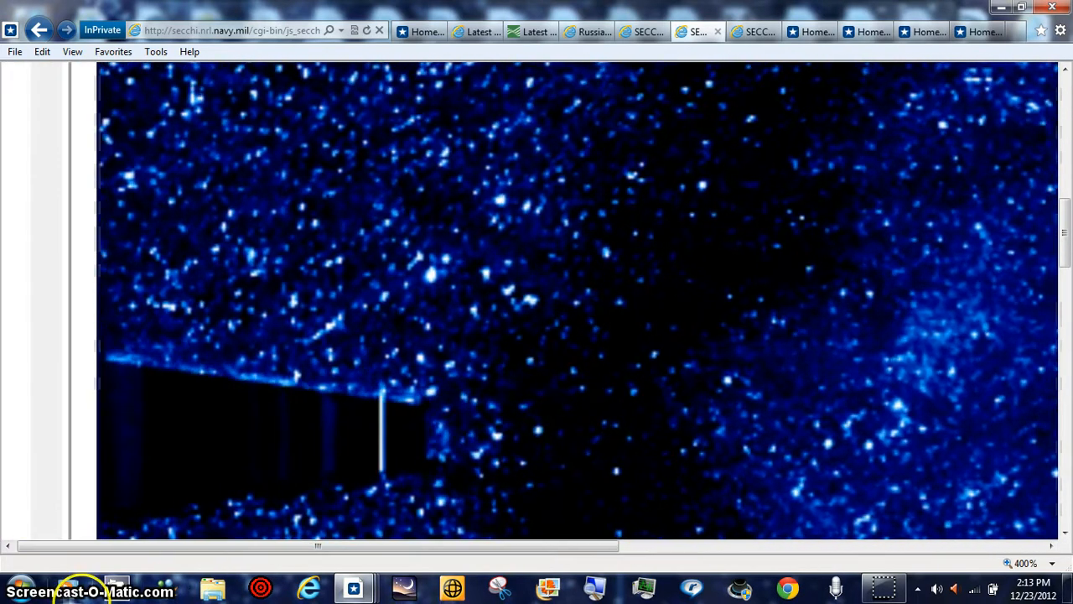
{"action": "mouse_move", "coordinate": [126, 503]}
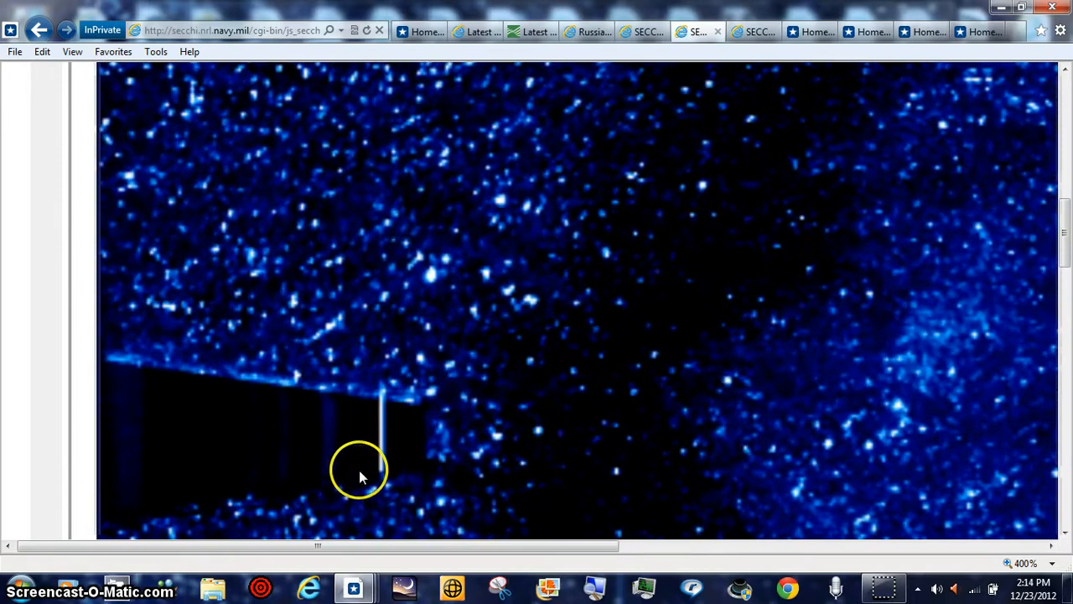
{"action": "mouse_move", "coordinate": [260, 482]}
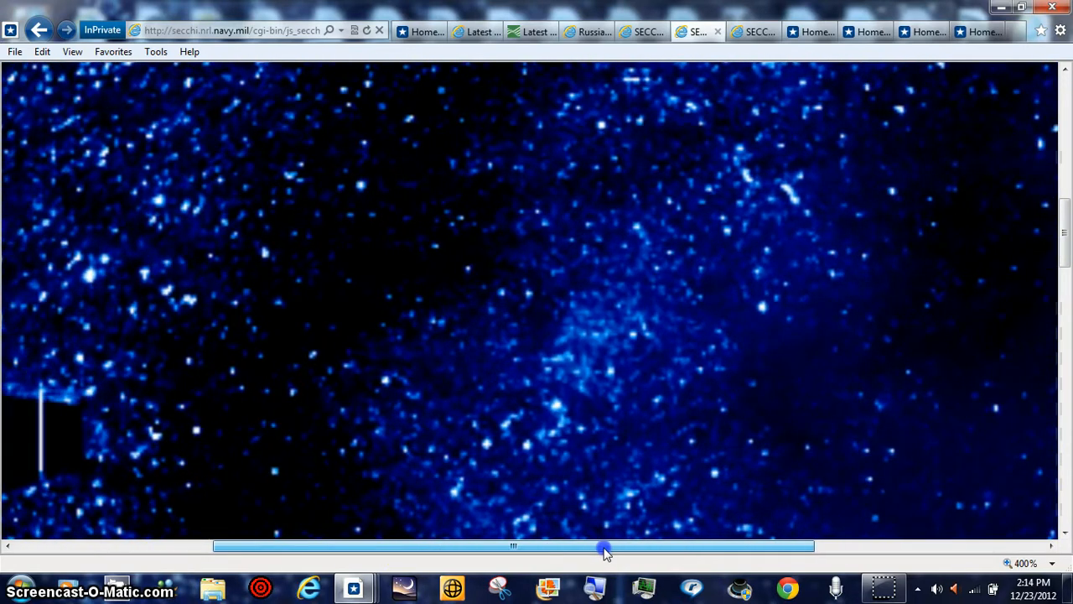
Pan the 400% HI2-A frame sideways toward the Jupiter and Earth labels.
{"action": "left_click_drag", "start_coordinate": [603, 548], "coordinate": [736, 547]}
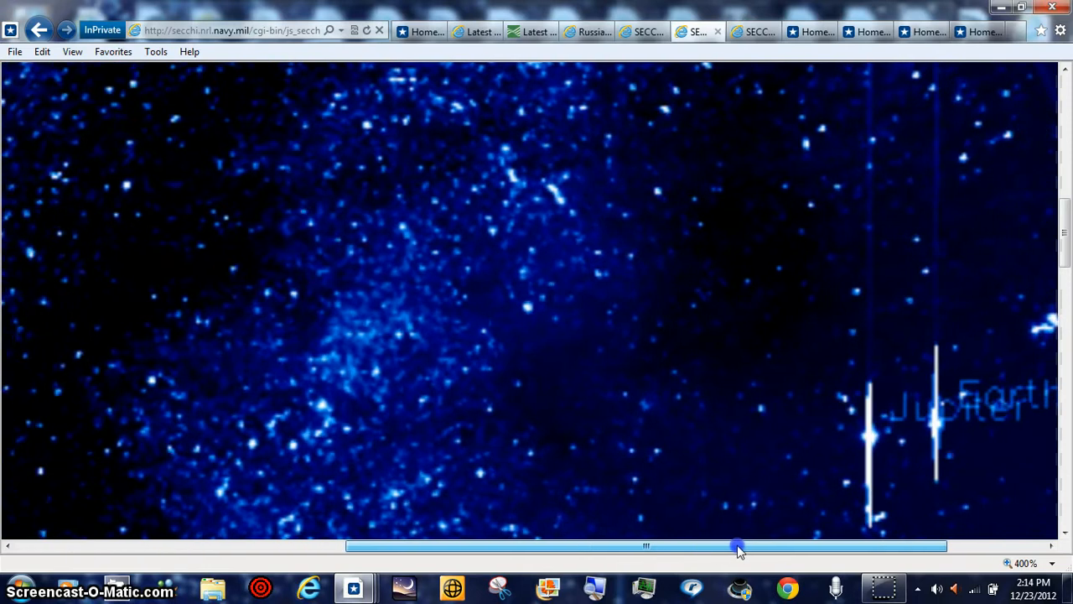
{"action": "left_click_drag", "start_coordinate": [738, 547], "coordinate": [839, 547]}
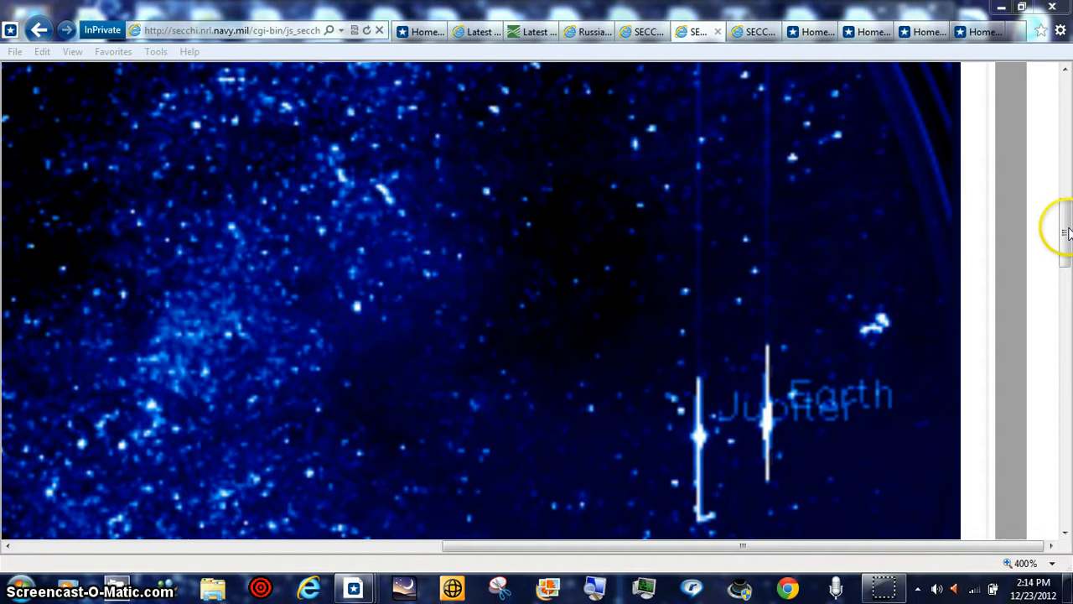
{"action": "scroll", "scroll_direction": "down", "scroll_amount": 3}
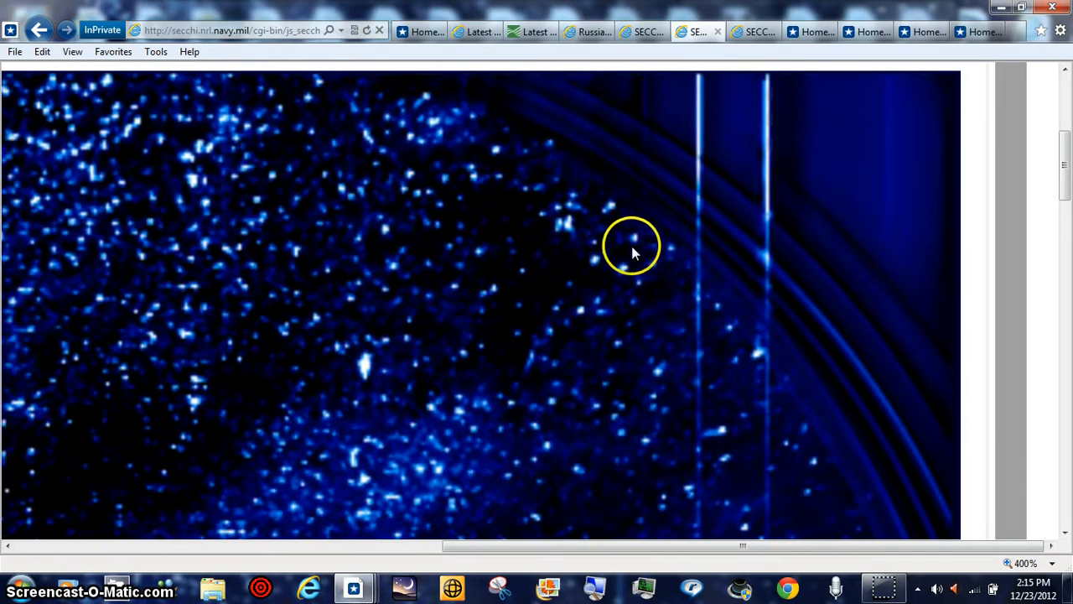
{"action": "mouse_move", "coordinate": [855, 292]}
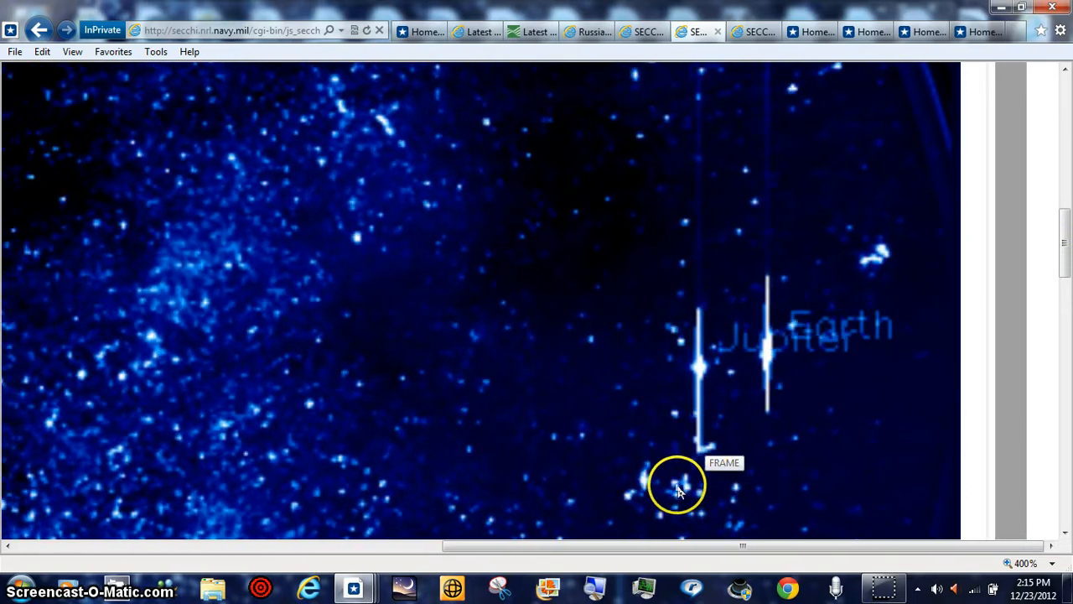
{"action": "mouse_move", "coordinate": [656, 495]}
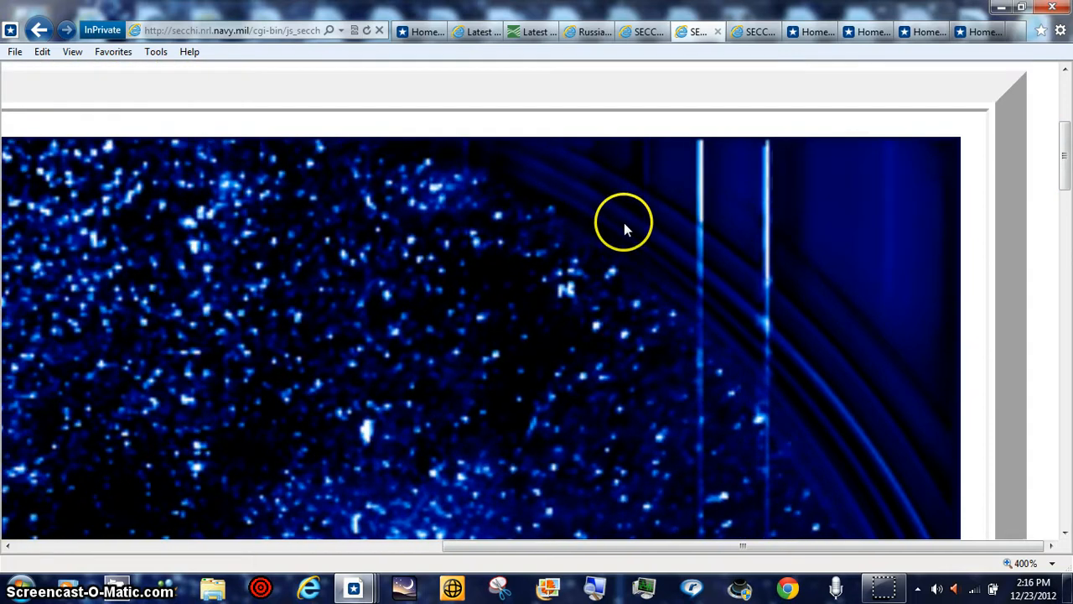
{"action": "mouse_move", "coordinate": [457, 222]}
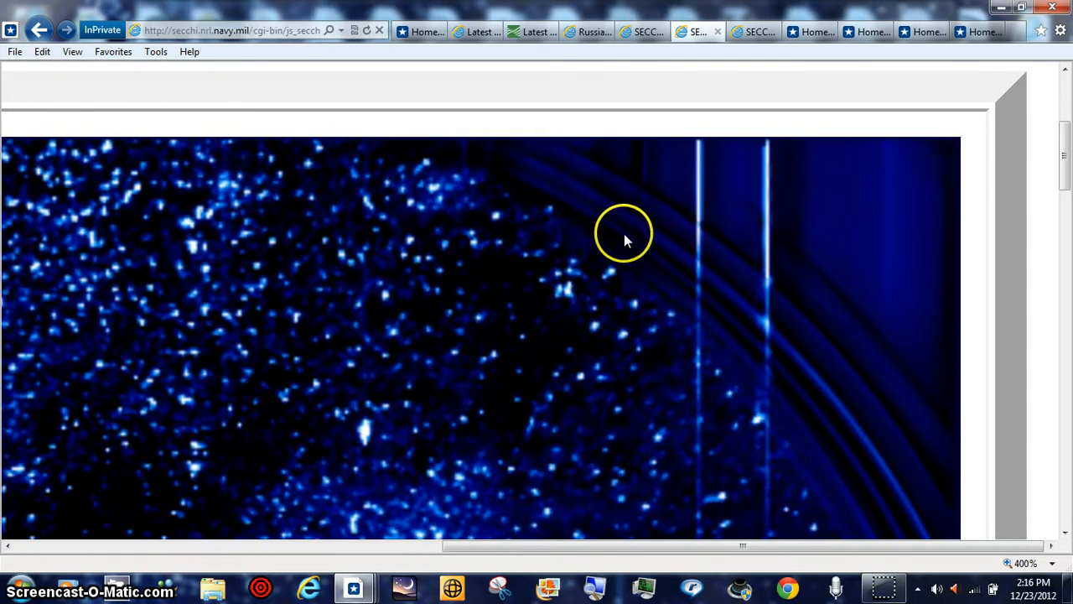
{"action": "mouse_move", "coordinate": [1056, 445]}
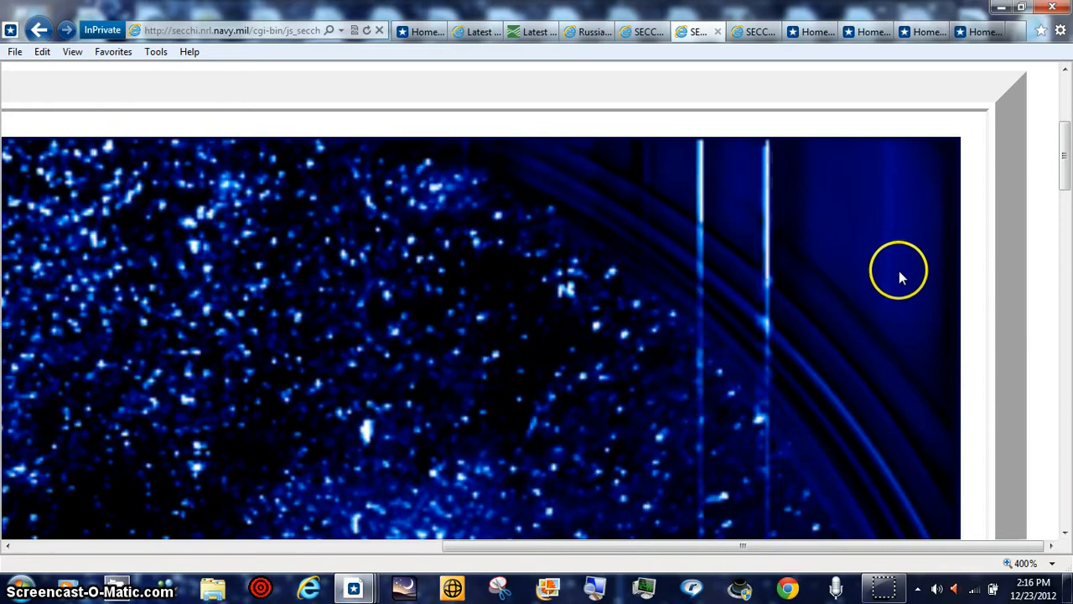
{"action": "mouse_move", "coordinate": [1035, 300]}
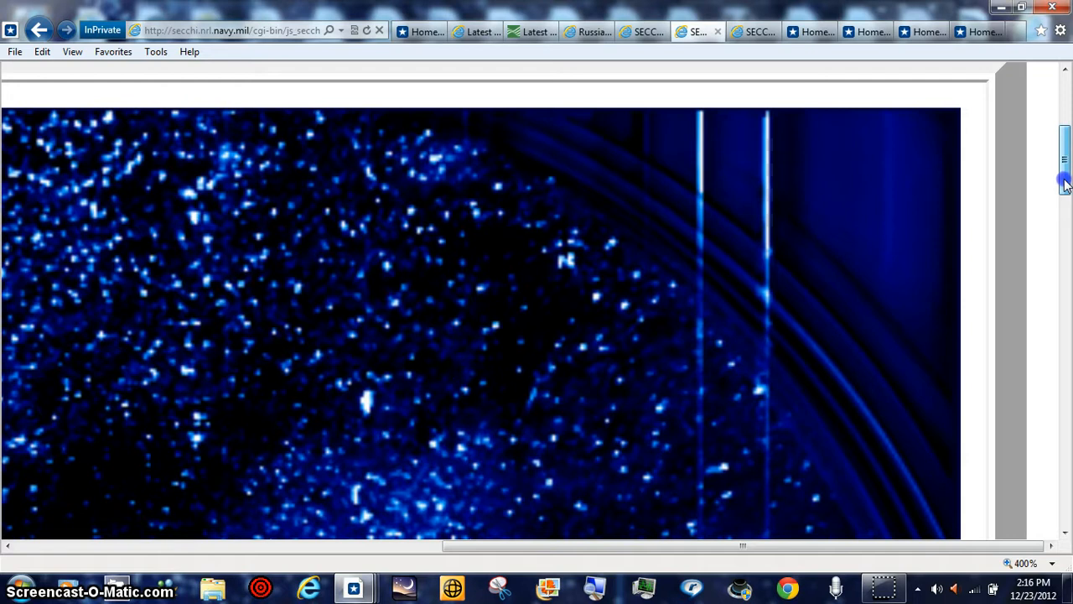
Scroll down the zoomed 400% HI2-A page.
{"action": "scroll", "scroll_direction": "down", "scroll_amount": 3}
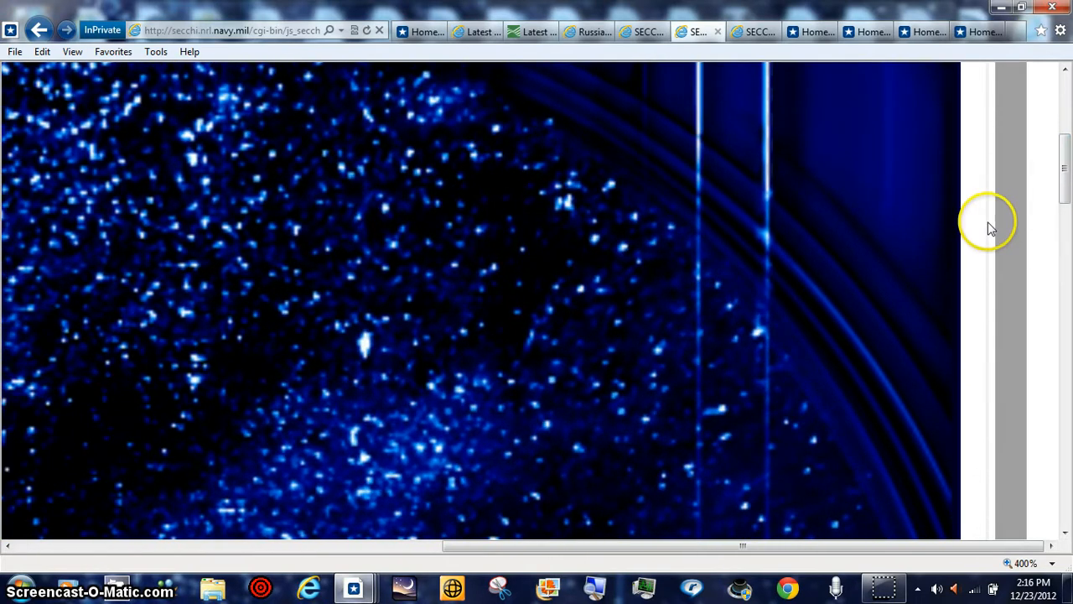
{"action": "mouse_move", "coordinate": [1042, 430]}
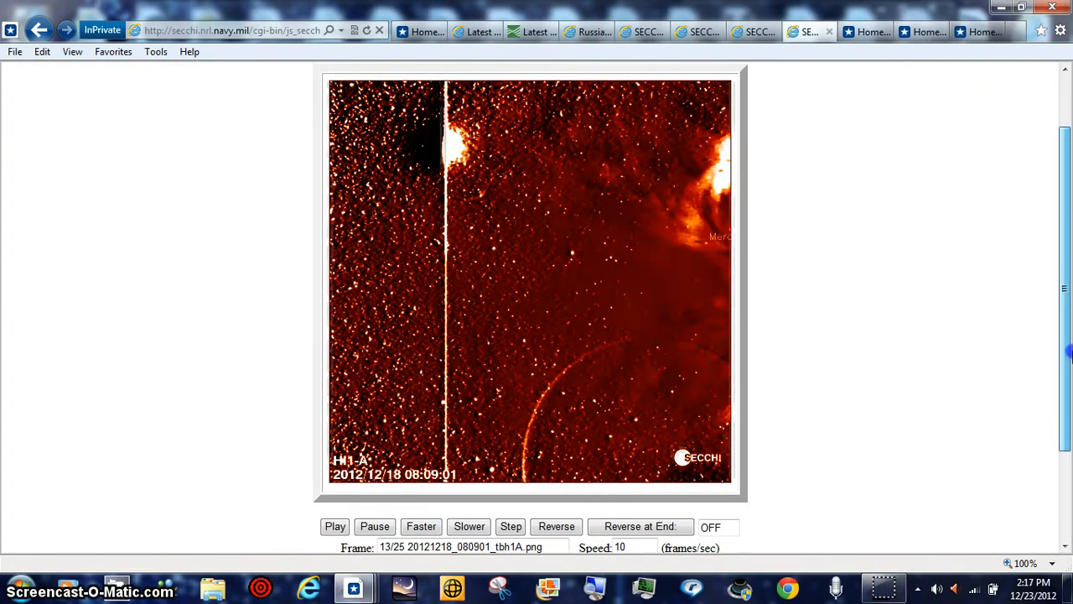
Stop the HI1-A animation, step back several frames, and slow playback to one frame per second.
{"action": "left_click", "coordinate": [510, 526]}
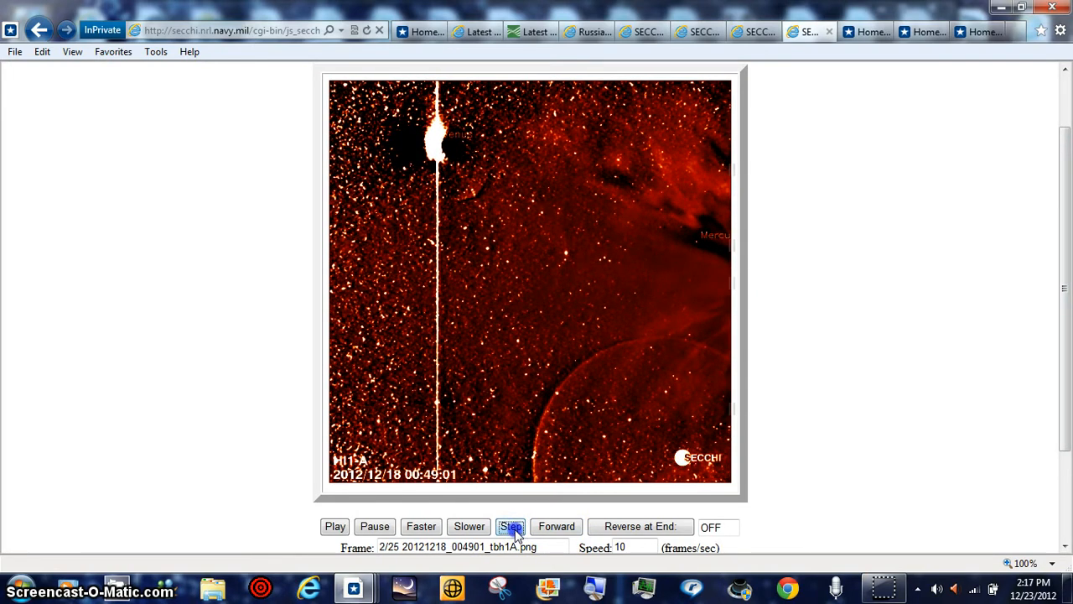
{"action": "left_click", "coordinate": [512, 526]}
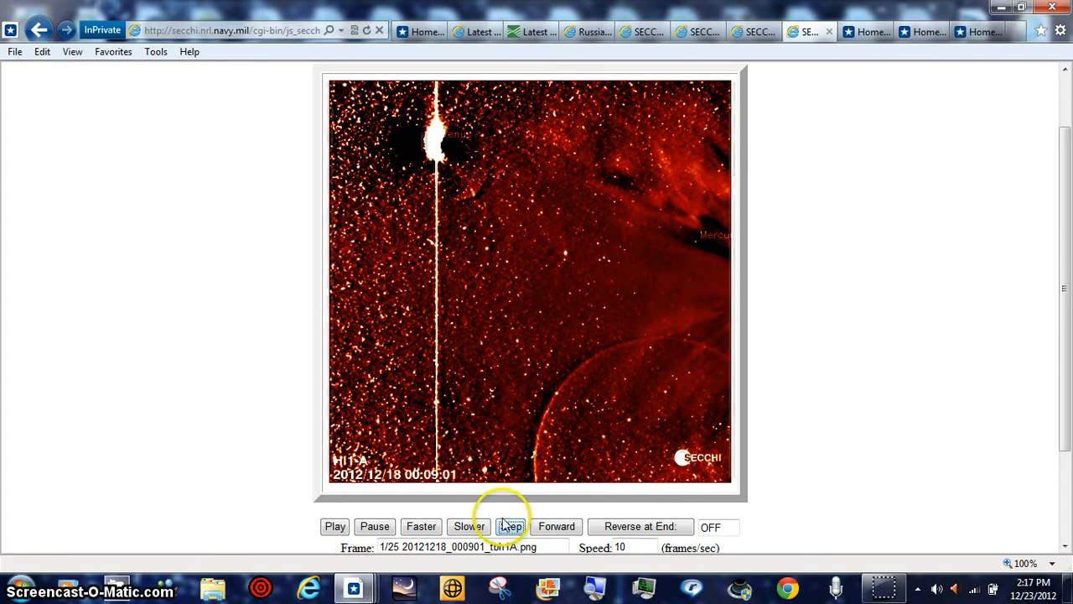
{"action": "left_click", "coordinate": [510, 526]}
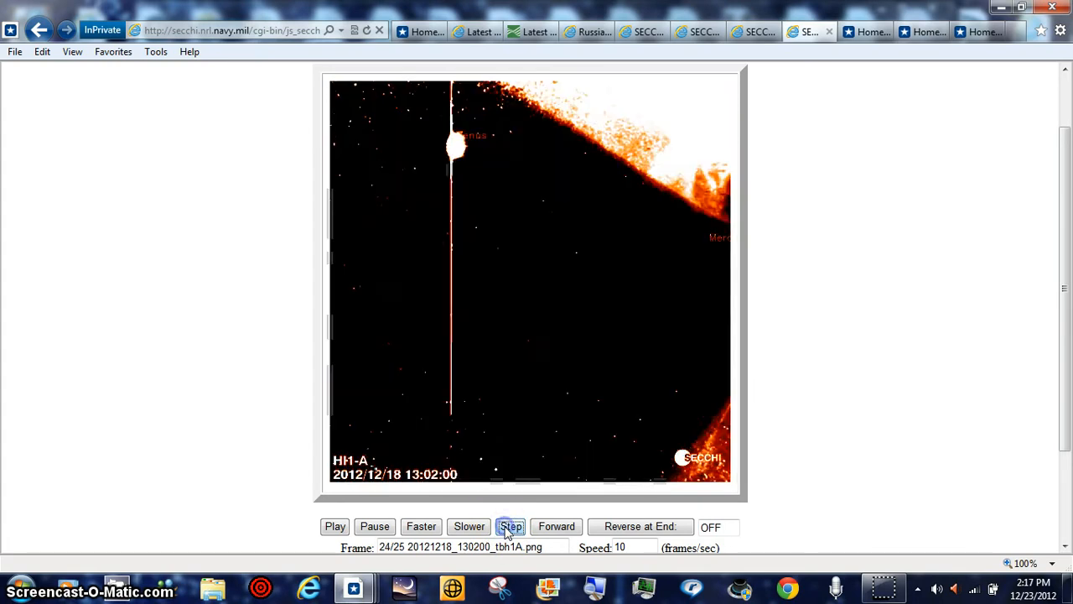
{"action": "left_click", "coordinate": [511, 526]}
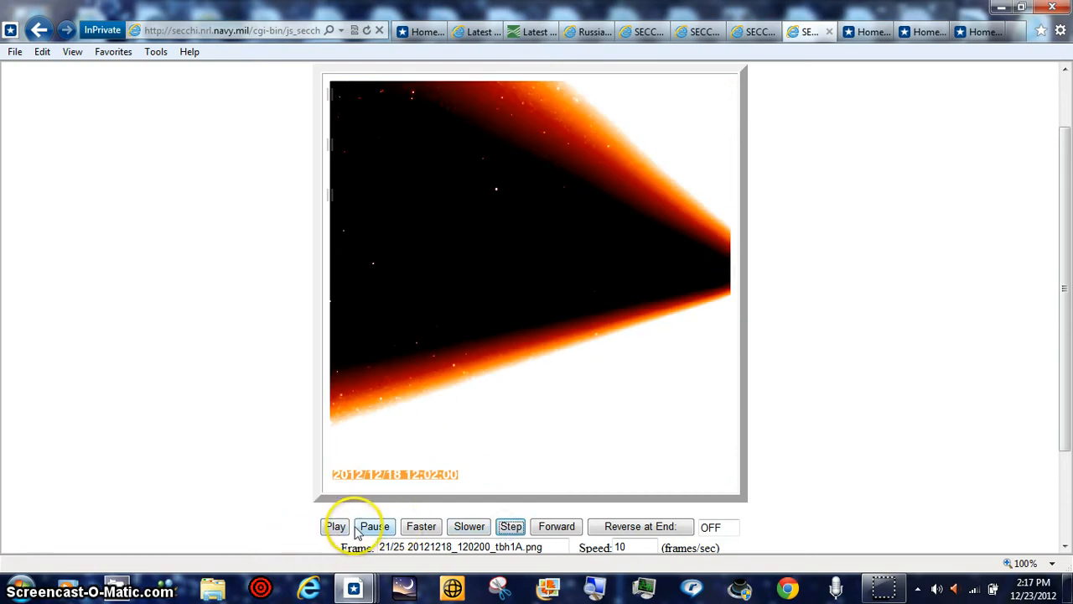
{"action": "left_click", "coordinate": [469, 526]}
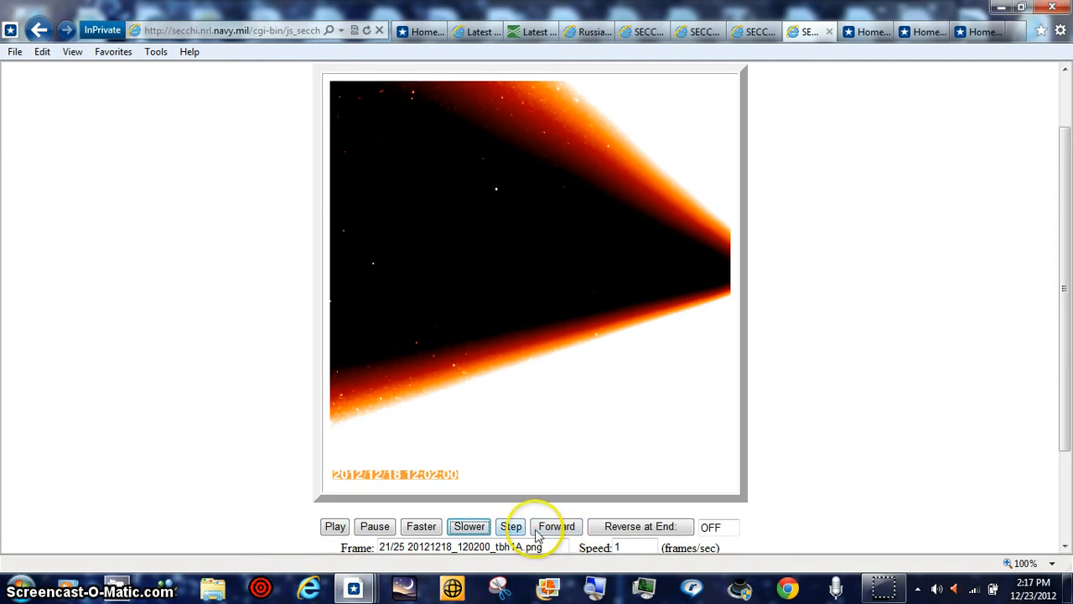
Step forward through the HI1-A frames from 11:42 to 13:02, where Venus appears.
{"action": "left_click", "coordinate": [512, 526]}
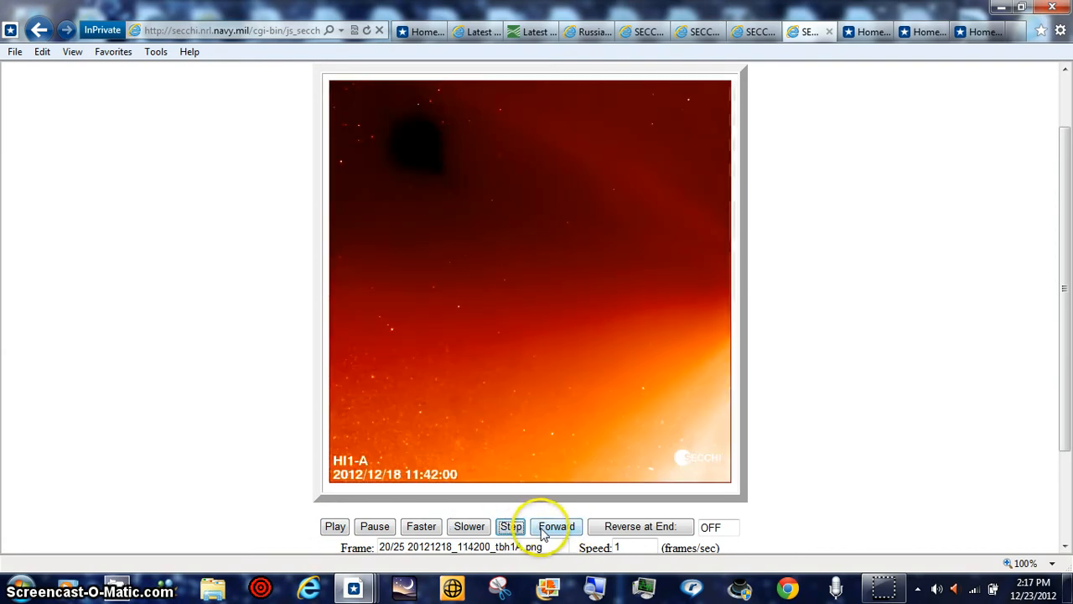
{"action": "left_click", "coordinate": [512, 526]}
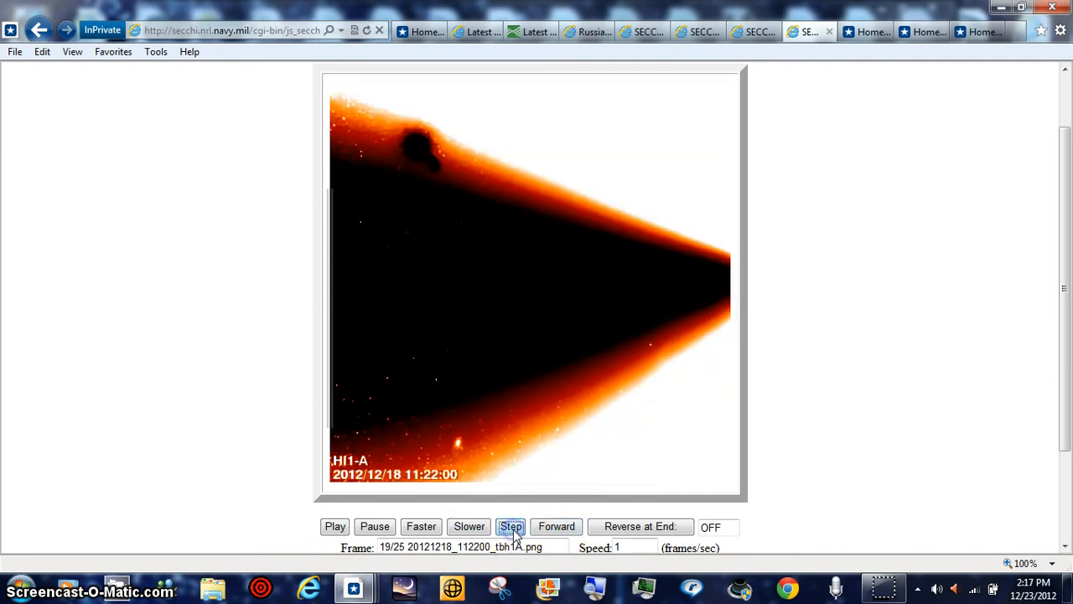
{"action": "left_click", "coordinate": [511, 527]}
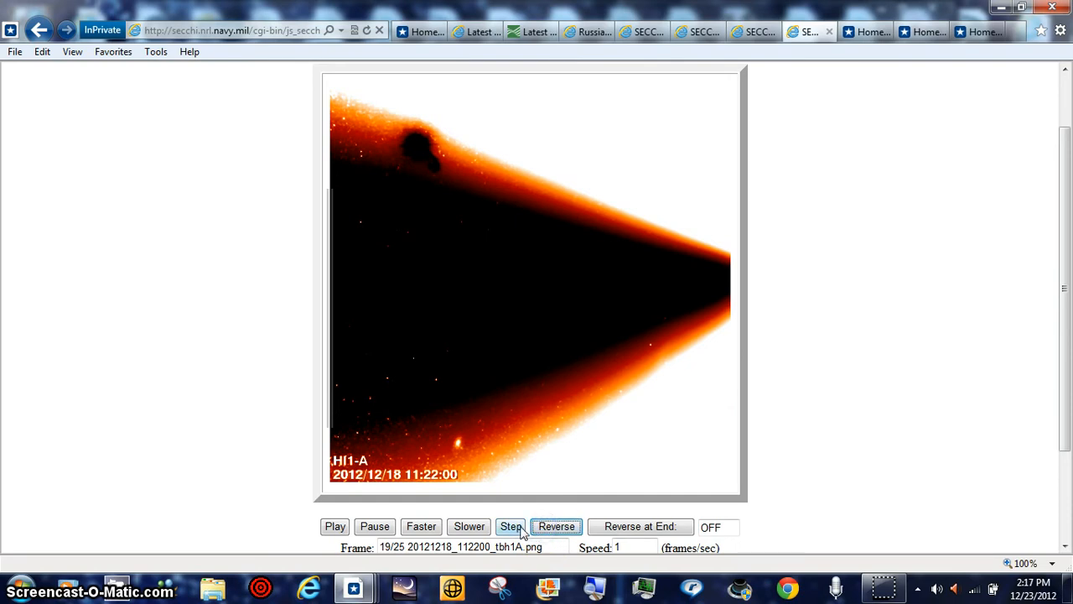
{"action": "left_click", "coordinate": [511, 526]}
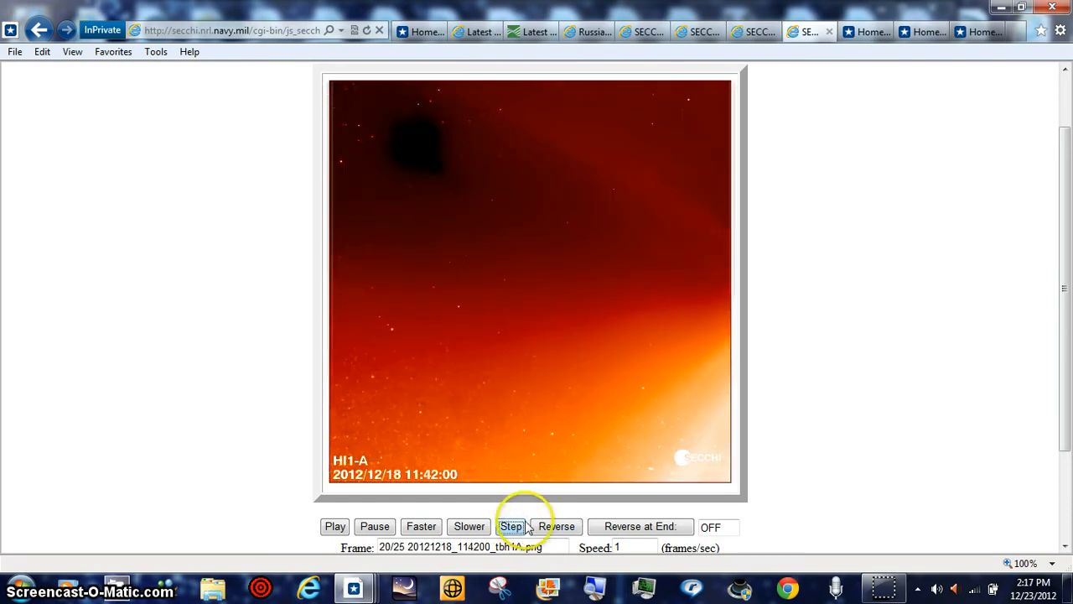
{"action": "left_click", "coordinate": [512, 526]}
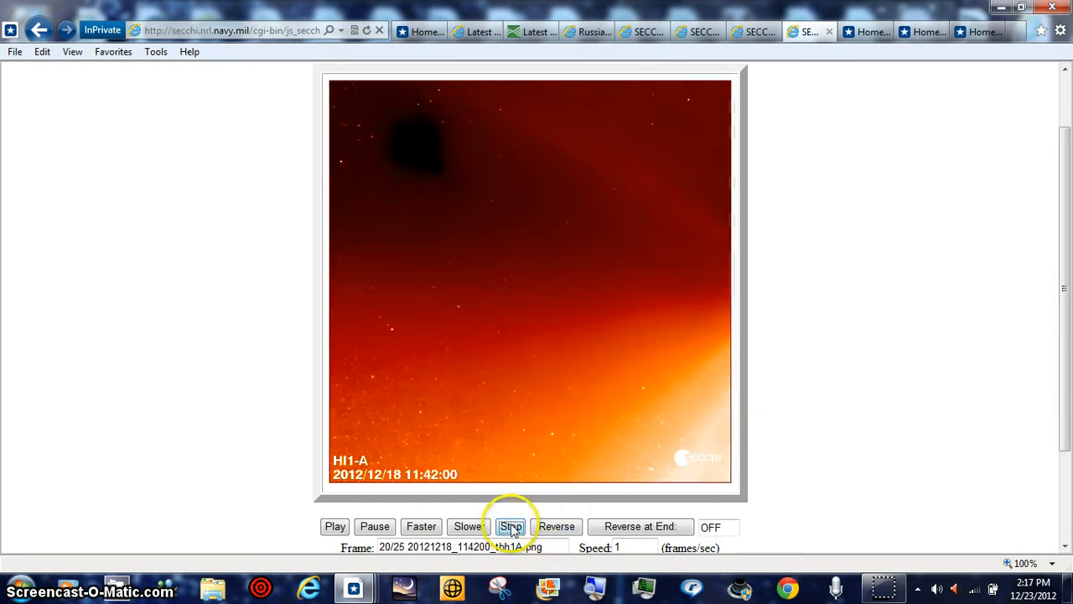
{"action": "left_click", "coordinate": [511, 526]}
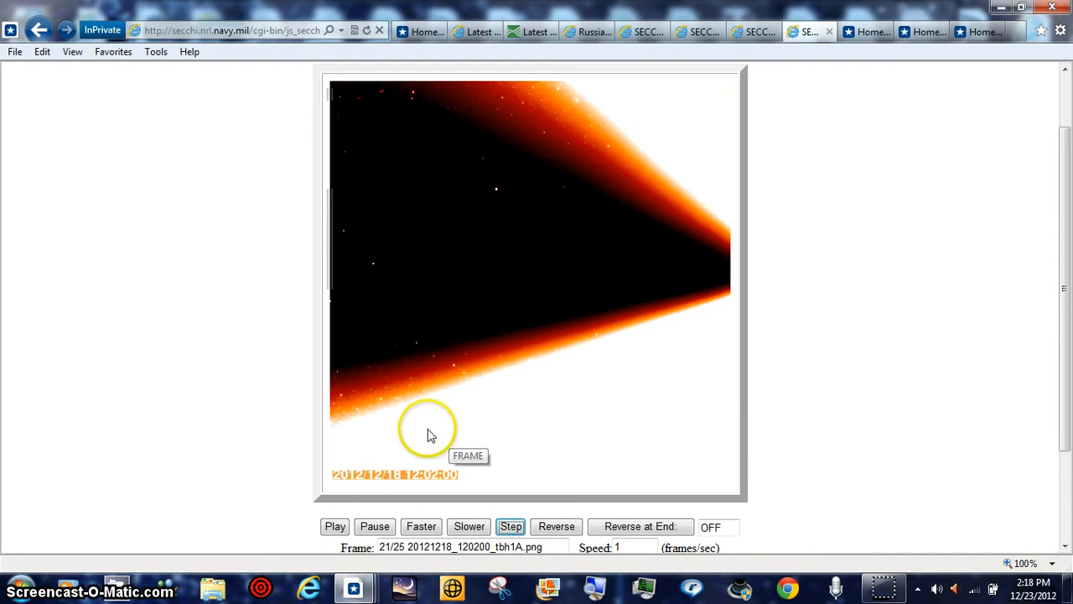
{"action": "mouse_move", "coordinate": [420, 449]}
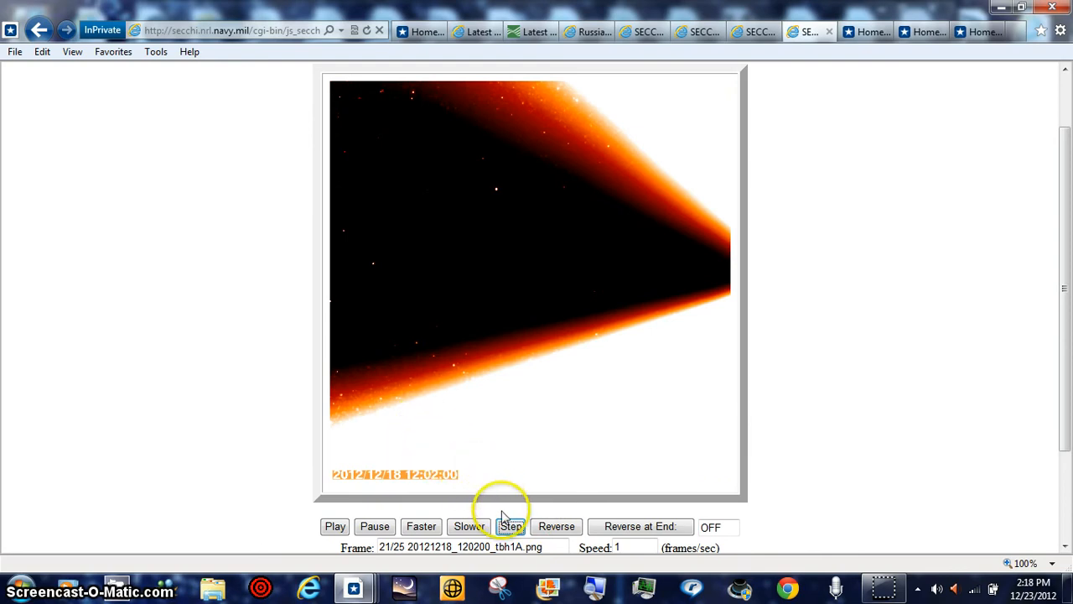
{"action": "left_click", "coordinate": [511, 526]}
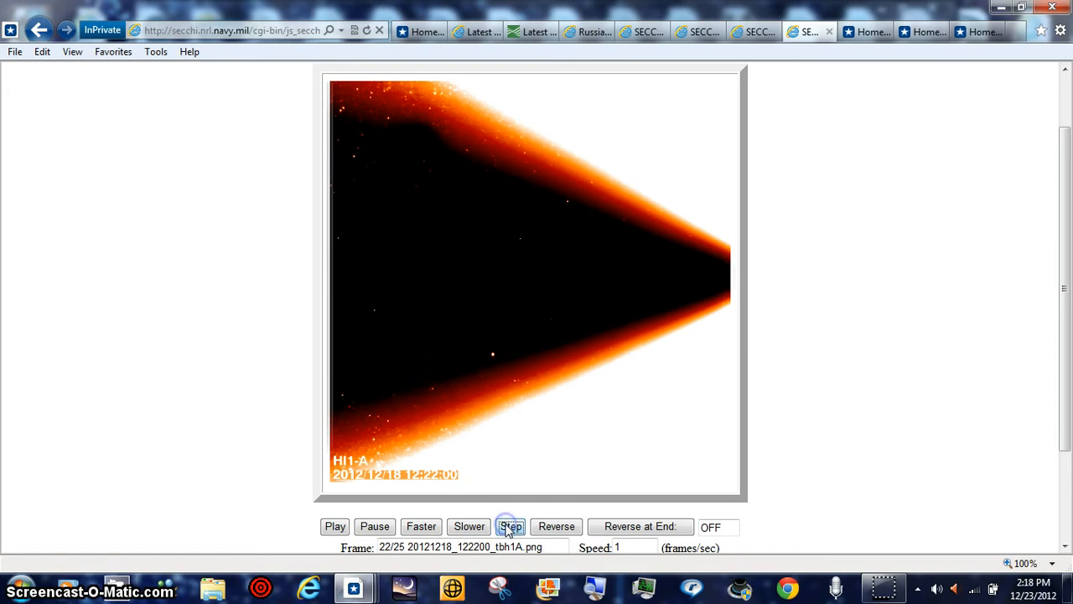
{"action": "left_click", "coordinate": [511, 526]}
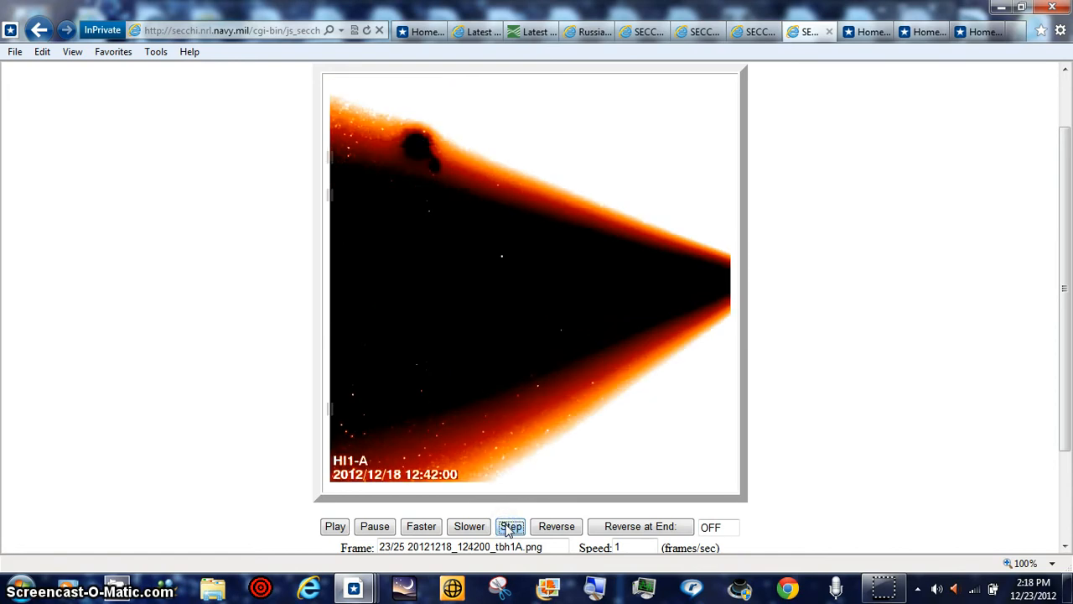
{"action": "left_click", "coordinate": [512, 526]}
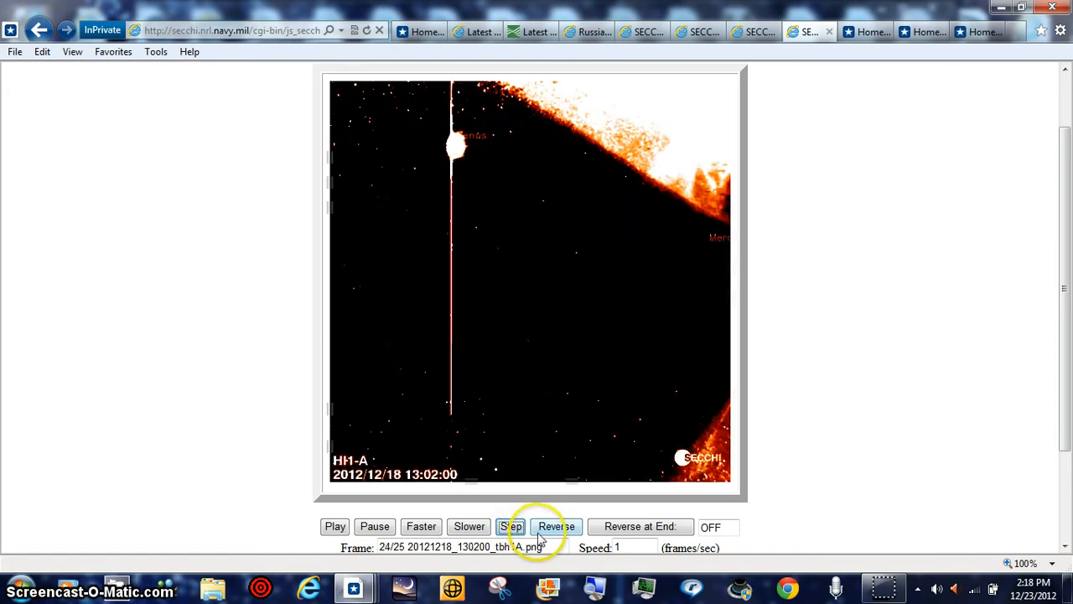
{"action": "left_click", "coordinate": [511, 526]}
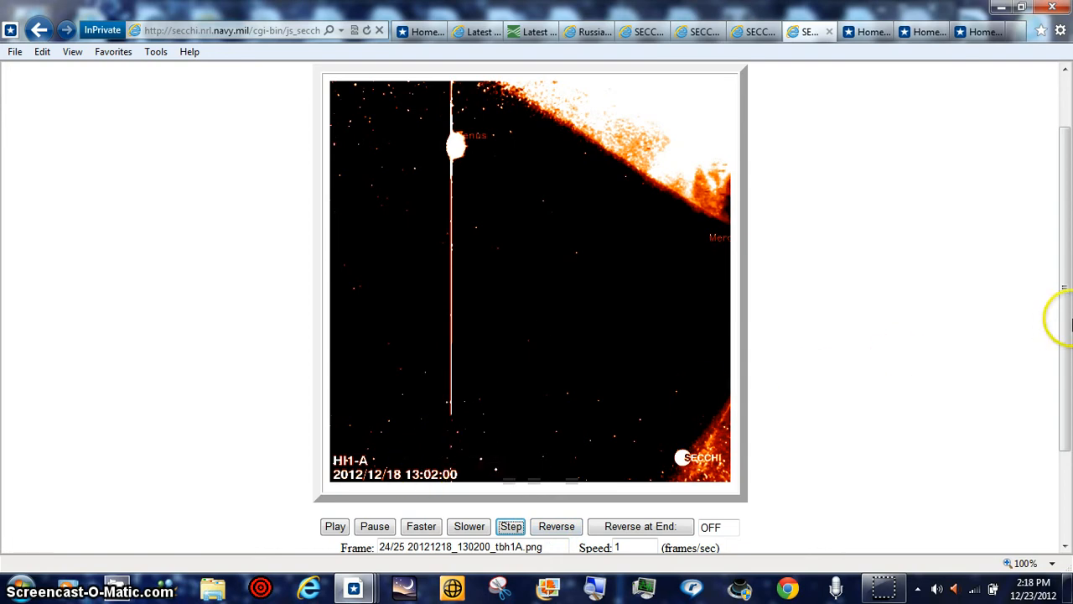
{"action": "left_click", "coordinate": [510, 526]}
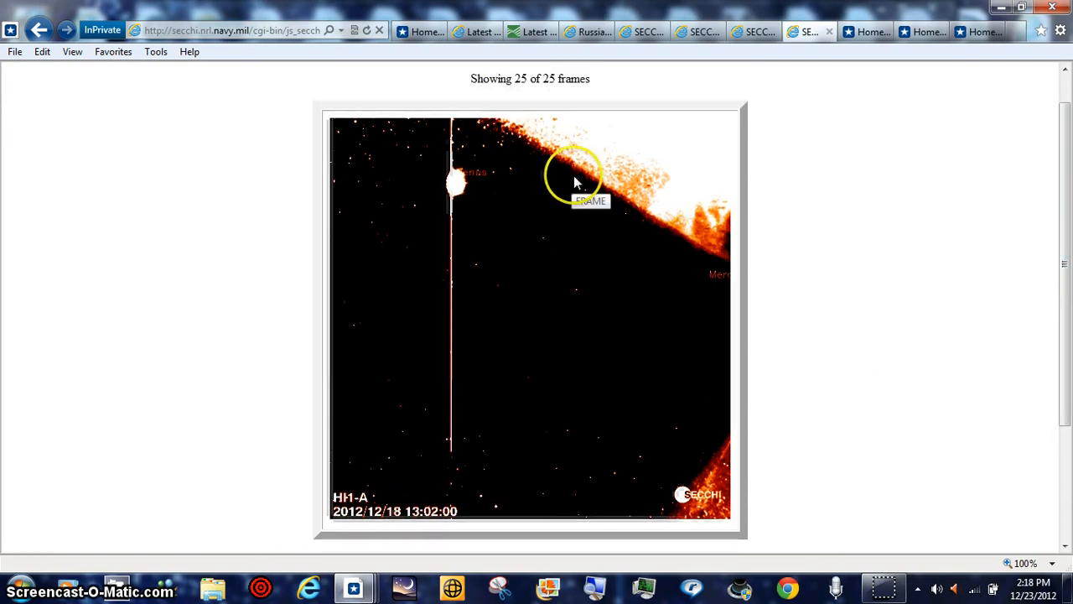
Step between the 12:42, 13:02 and 14:09 difference frames.
{"action": "scroll", "scroll_direction": "down", "scroll_amount": 3}
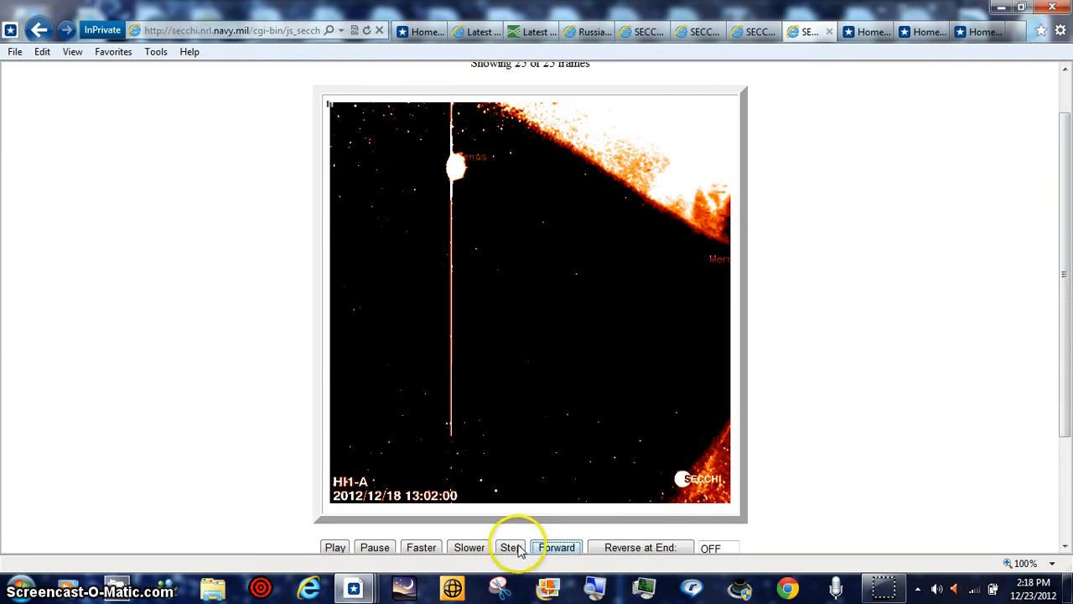
{"action": "left_click", "coordinate": [556, 547]}
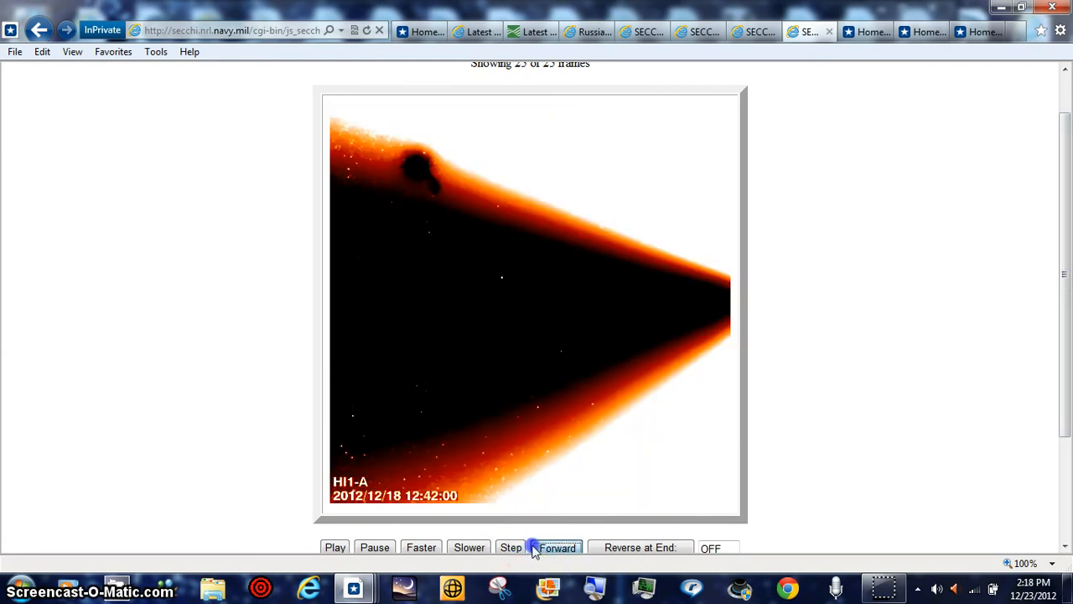
{"action": "left_click", "coordinate": [536, 547]}
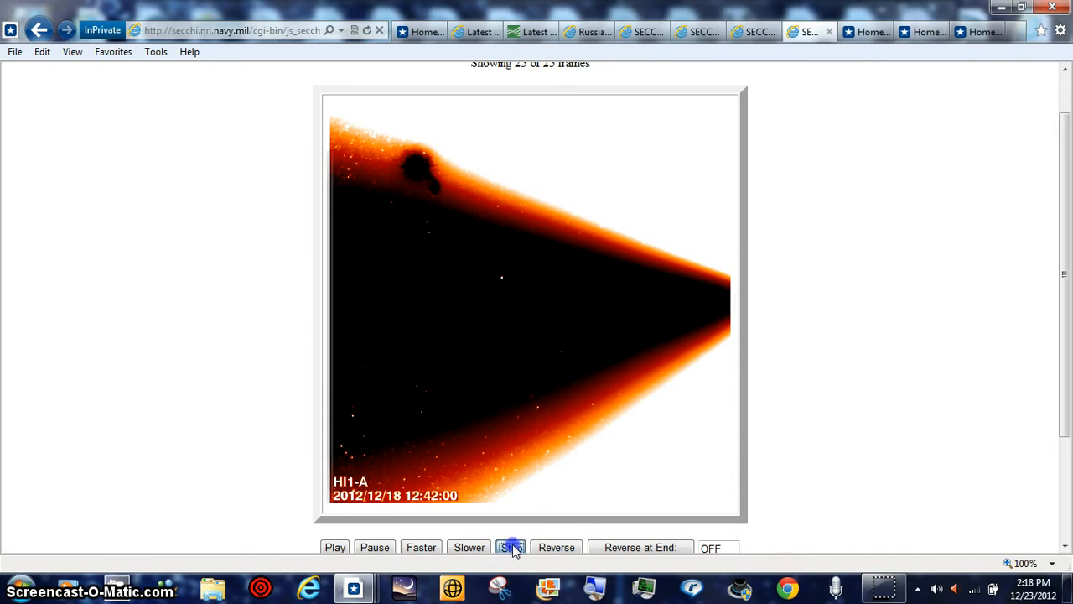
{"action": "left_click", "coordinate": [511, 546]}
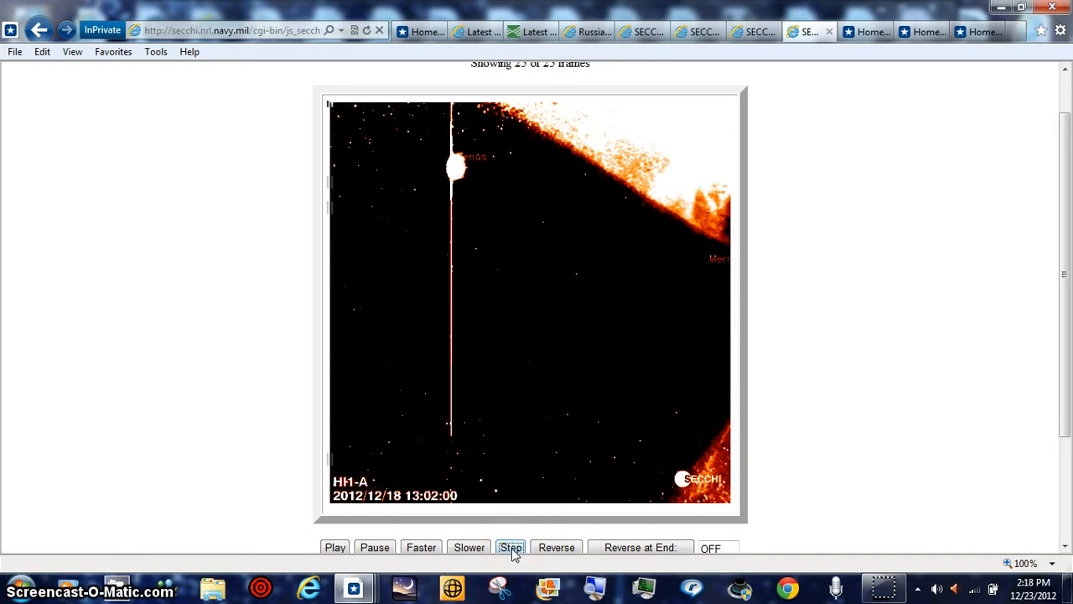
{"action": "left_click", "coordinate": [511, 547]}
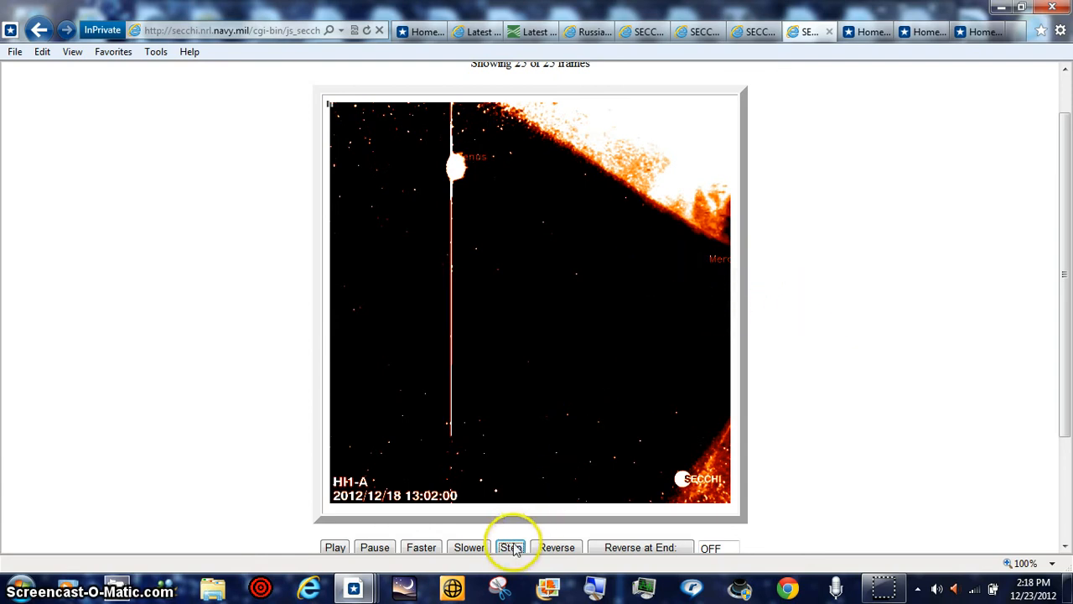
{"action": "left_click", "coordinate": [511, 546]}
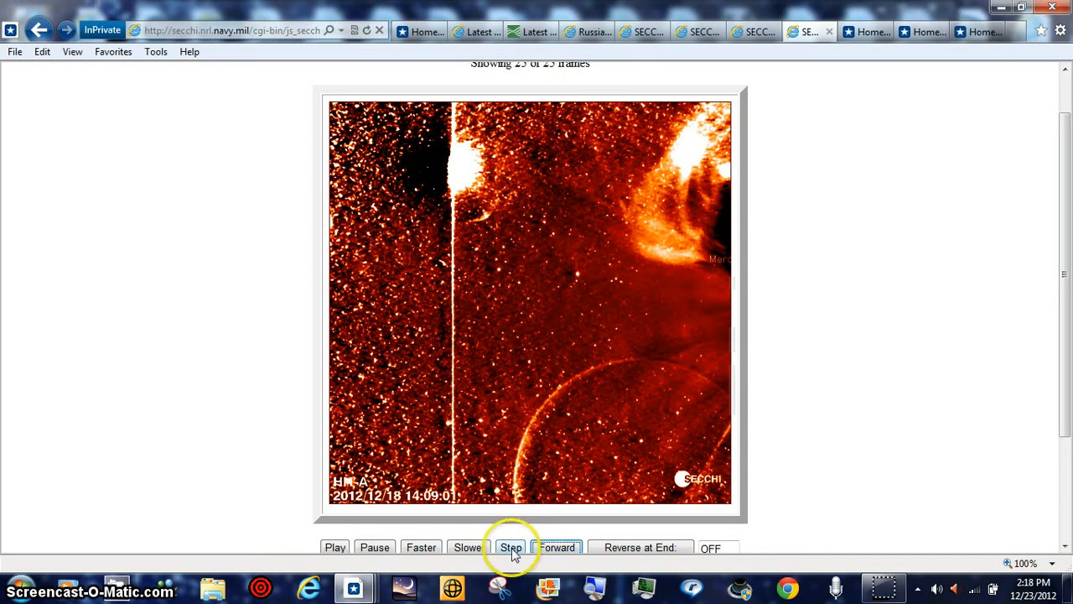
{"action": "left_click", "coordinate": [510, 547]}
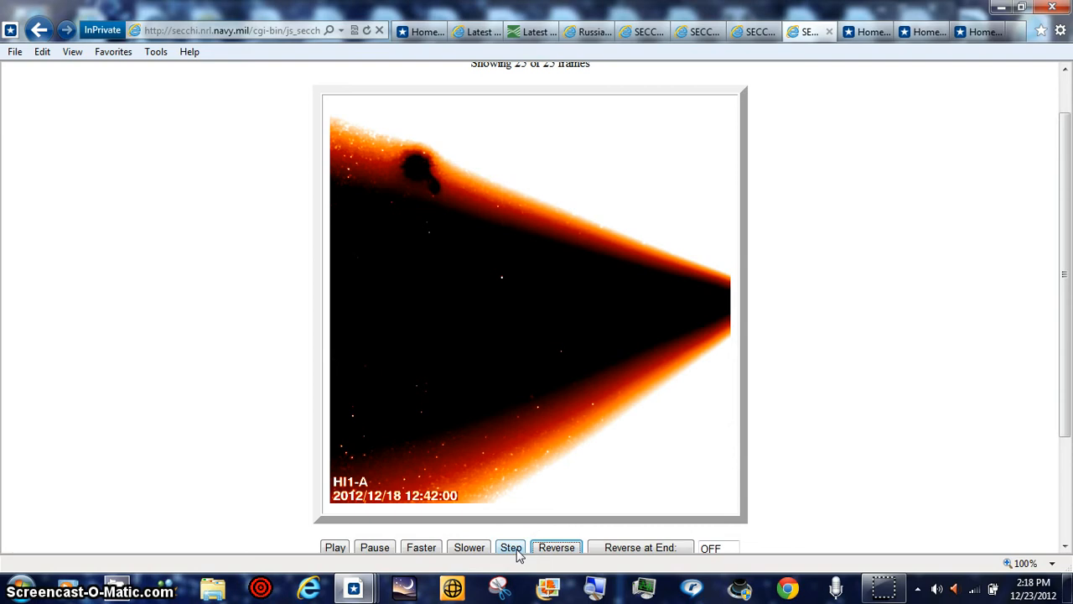
{"action": "left_click", "coordinate": [511, 548]}
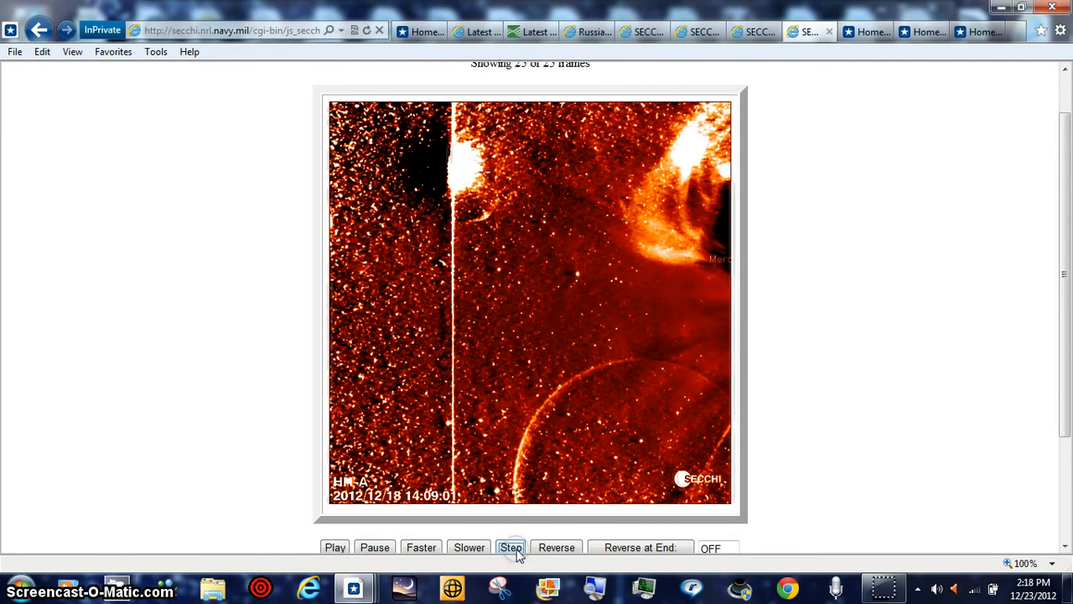
{"action": "left_click", "coordinate": [511, 547]}
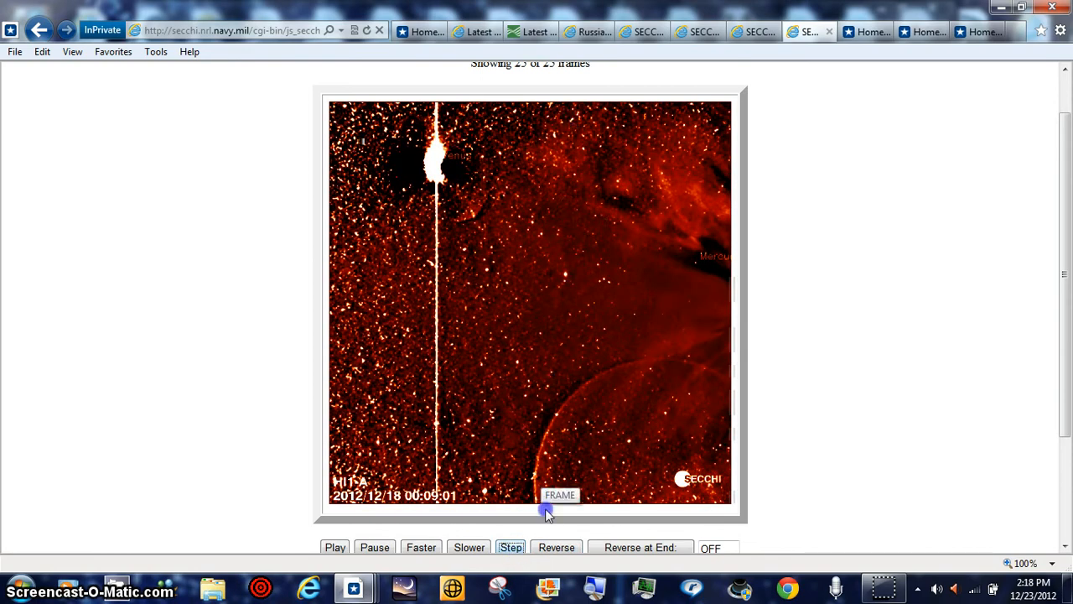
Step back from 13:02 through 12:22, 12:02 and 11:22 to 11:02.
{"action": "left_click", "coordinate": [511, 546]}
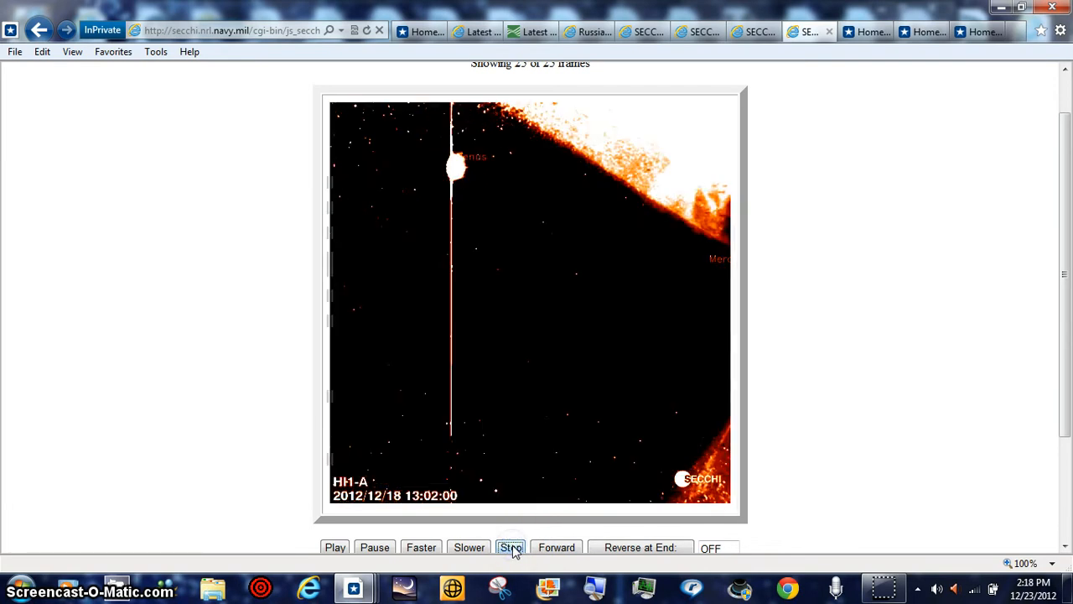
{"action": "left_click", "coordinate": [512, 547]}
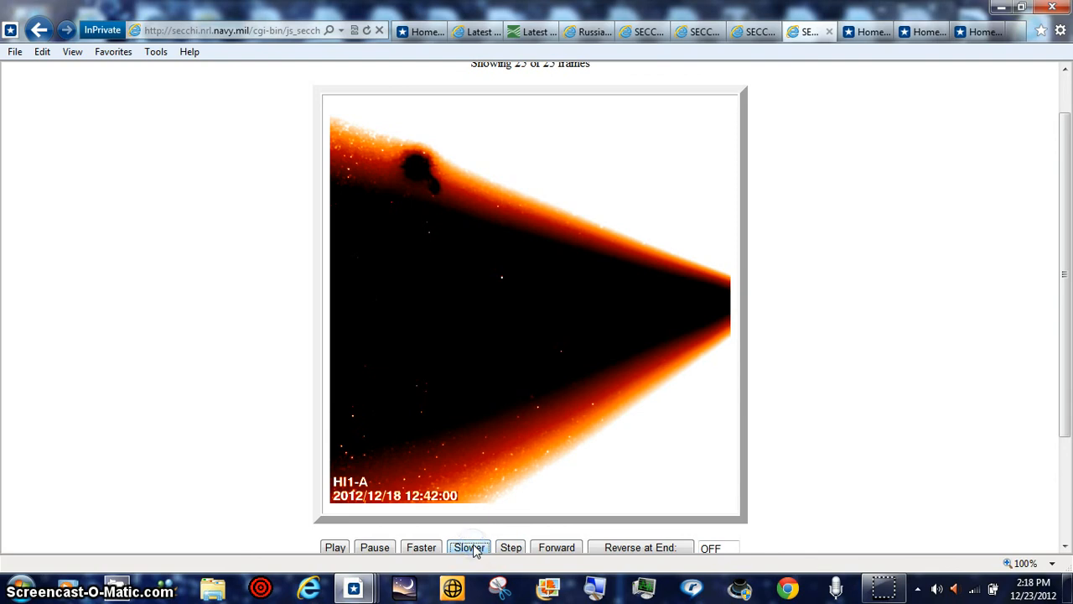
{"action": "left_click", "coordinate": [510, 547]}
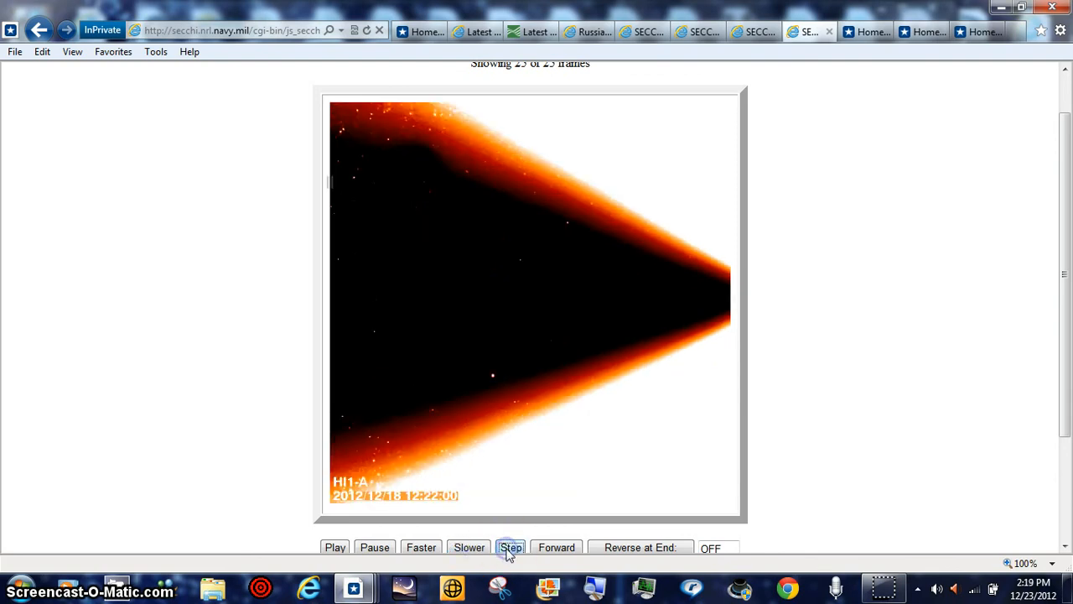
{"action": "left_click", "coordinate": [511, 546]}
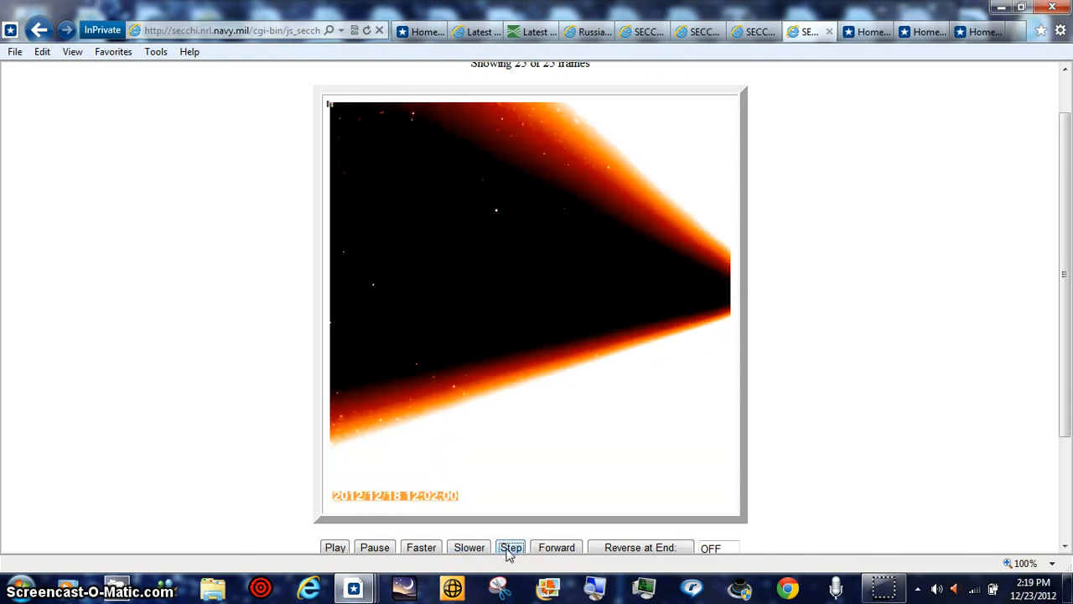
{"action": "left_click", "coordinate": [511, 548]}
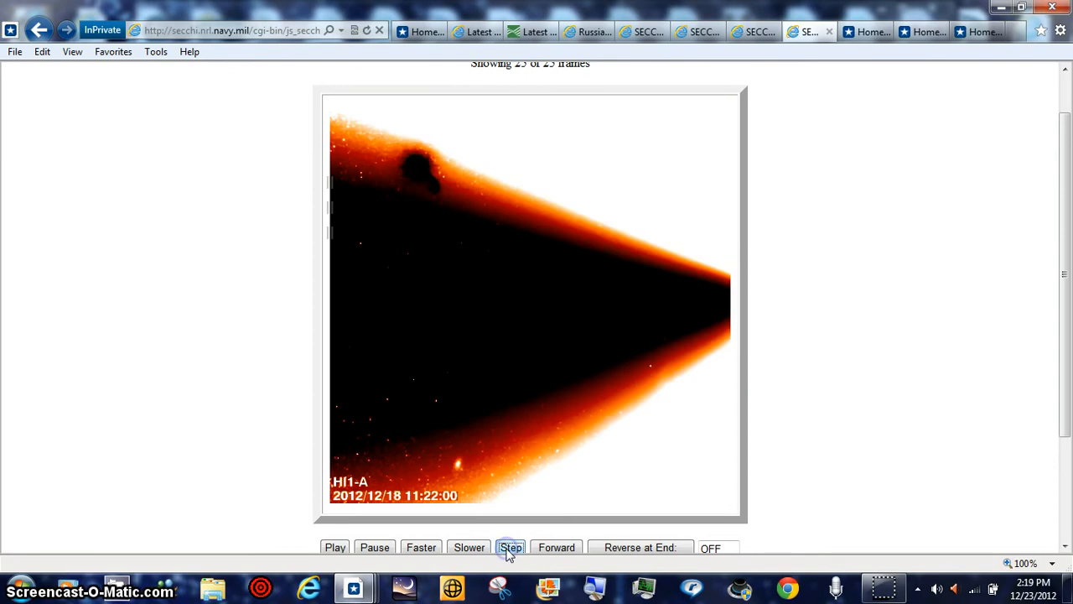
{"action": "left_click", "coordinate": [510, 547]}
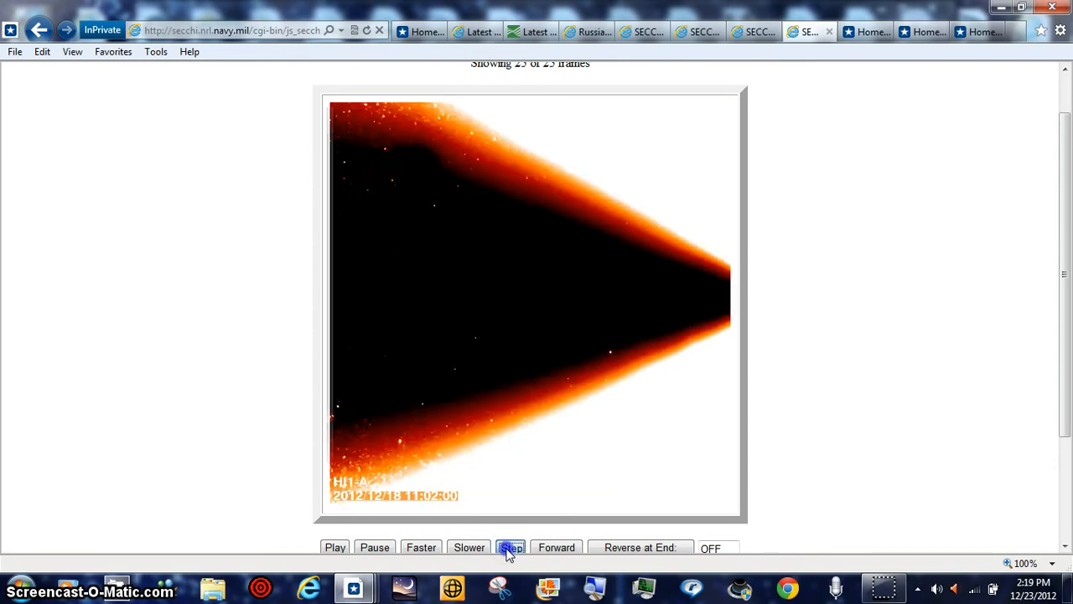
{"action": "left_click", "coordinate": [510, 546]}
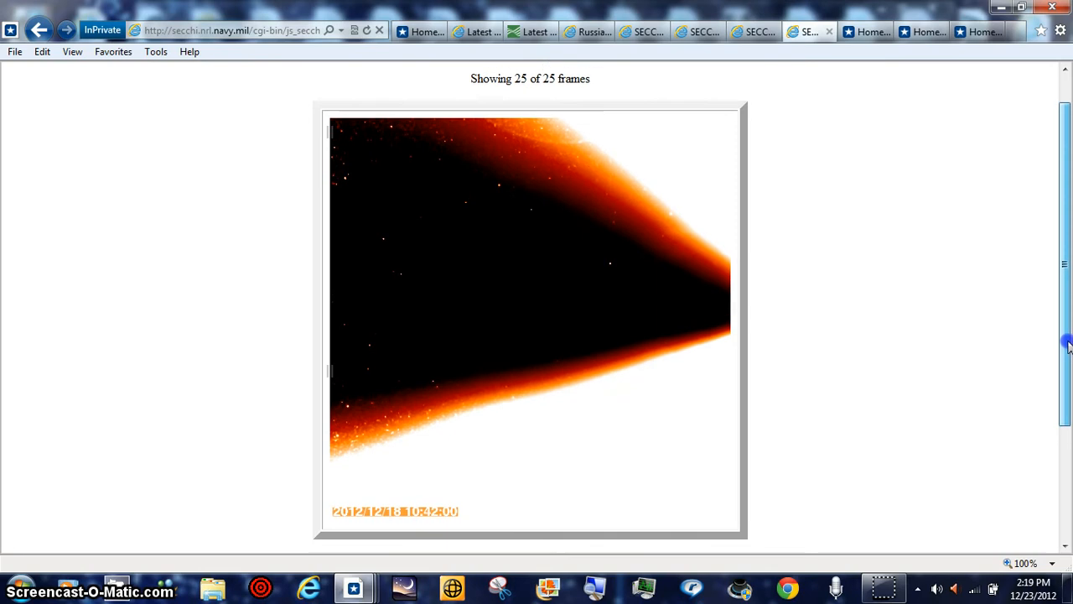
{"action": "scroll", "scroll_direction": "down", "scroll_amount": 3}
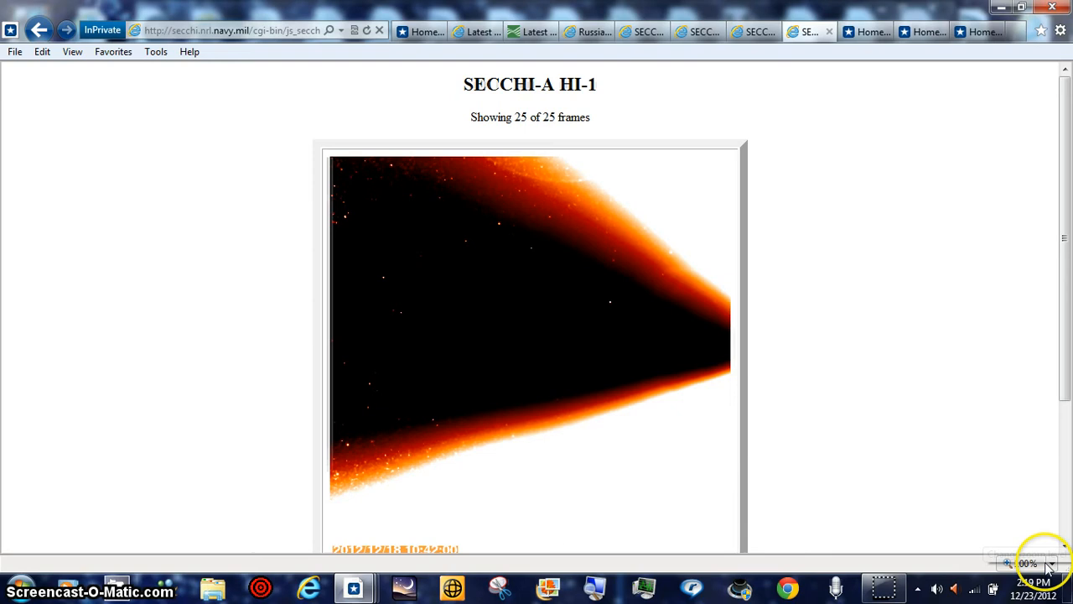
Magnify the HI-1A page to 400% and scroll through the enlarged frame.
{"action": "left_click", "coordinate": [1050, 563]}
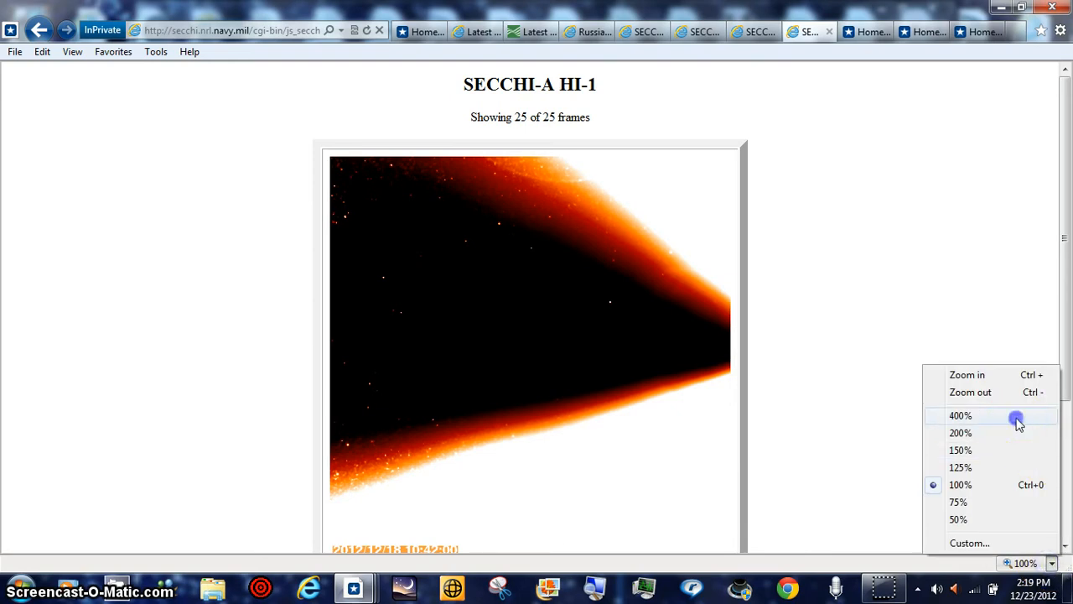
{"action": "left_click", "coordinate": [960, 415]}
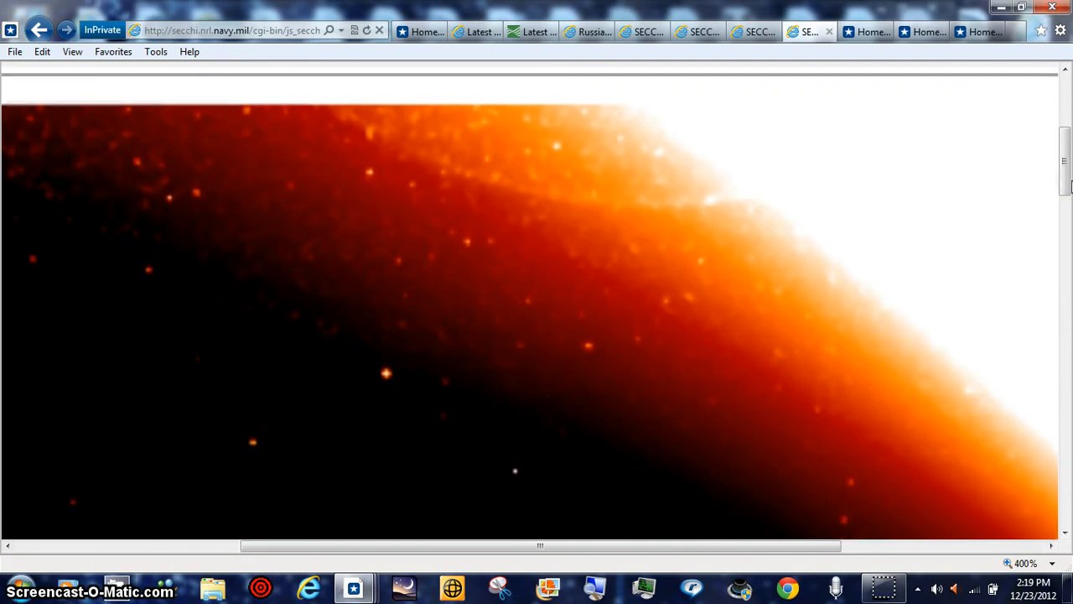
{"action": "scroll", "scroll_direction": "down", "scroll_amount": 3}
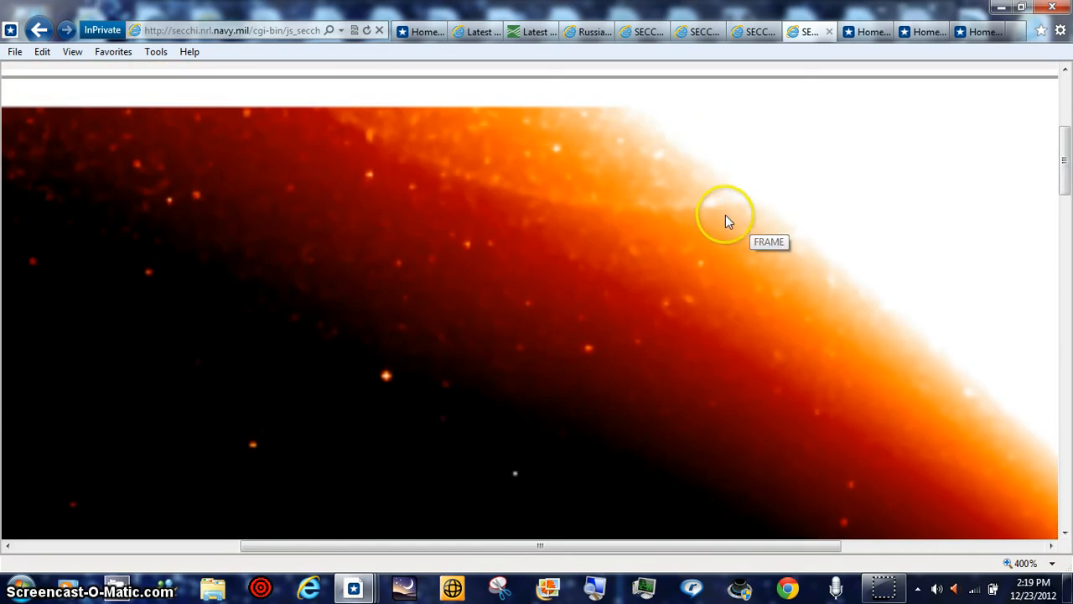
{"action": "mouse_move", "coordinate": [989, 566]}
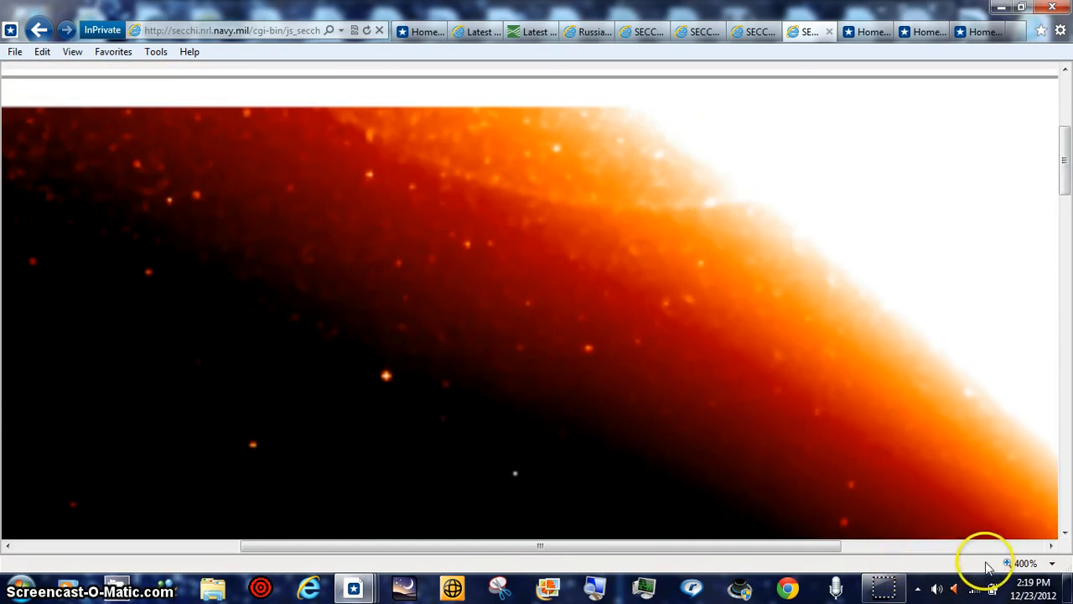
{"action": "mouse_move", "coordinate": [717, 197]}
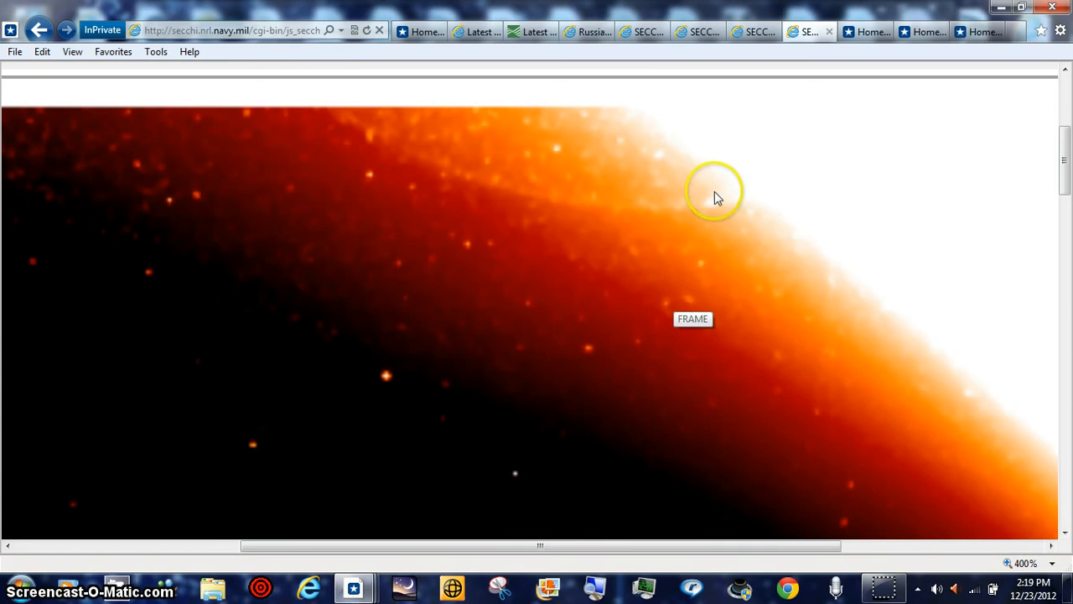
{"action": "mouse_move", "coordinate": [434, 176]}
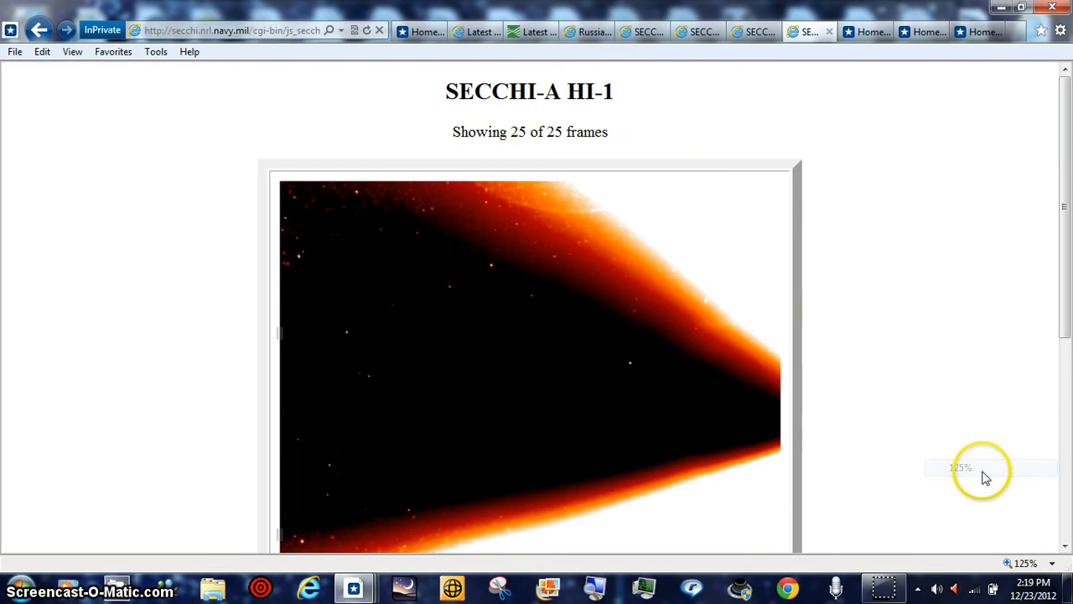
{"action": "scroll", "scroll_direction": "down", "scroll_amount": 3}
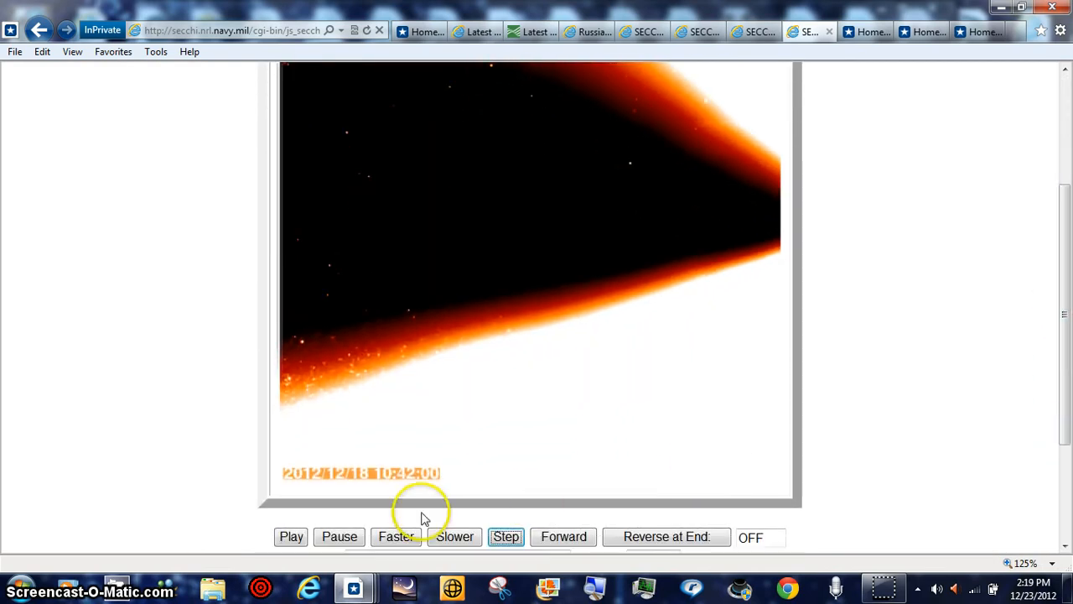
Play the HI1-A animation, speed it up twice, reverse direction, and step single frames.
{"action": "left_click", "coordinate": [291, 537]}
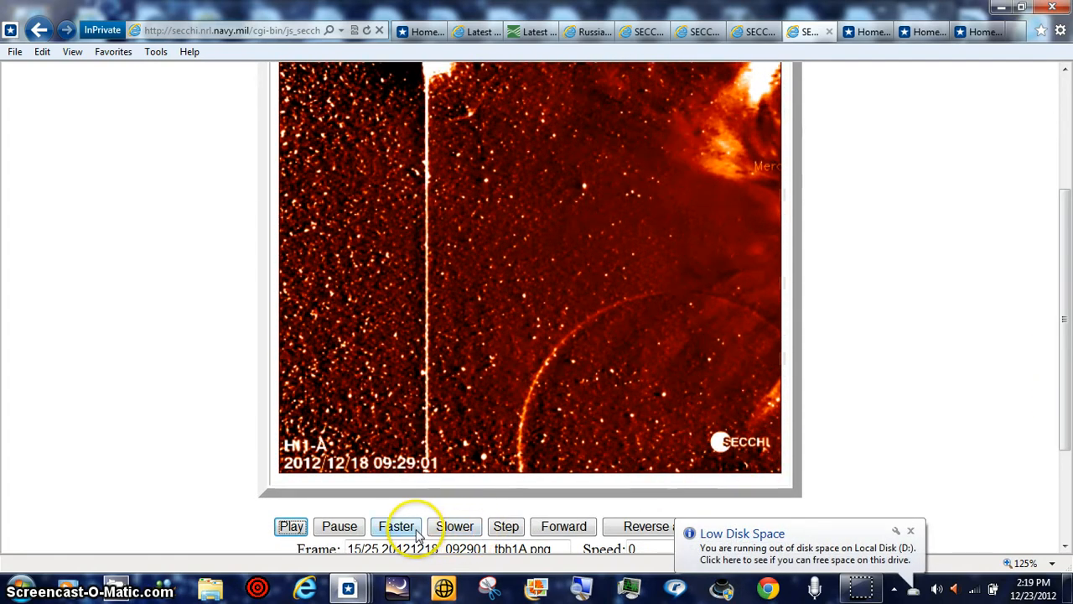
{"action": "left_click", "coordinate": [398, 525]}
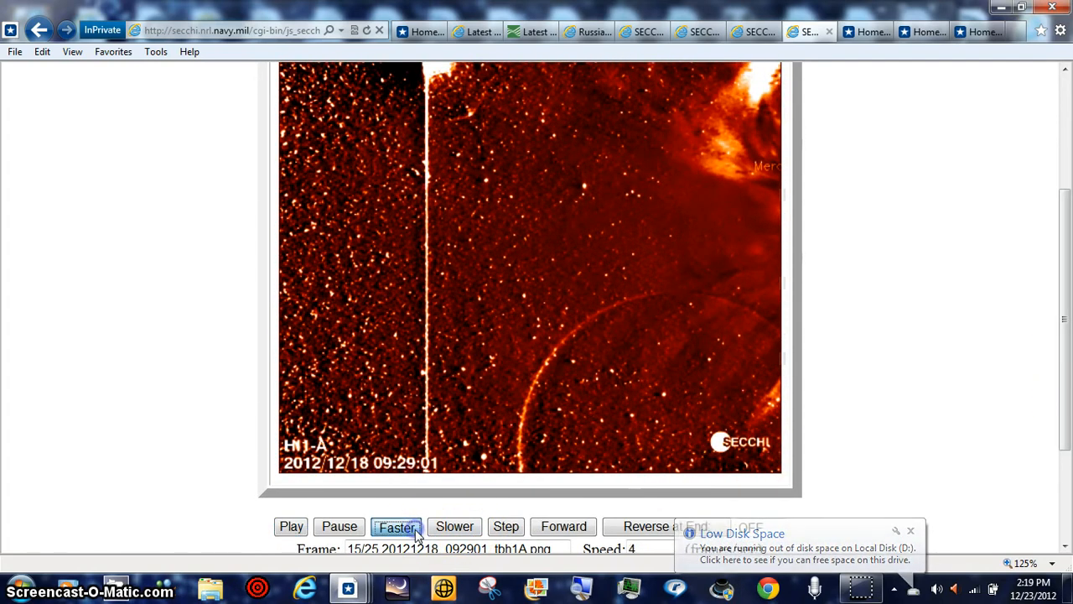
{"action": "left_click", "coordinate": [563, 526]}
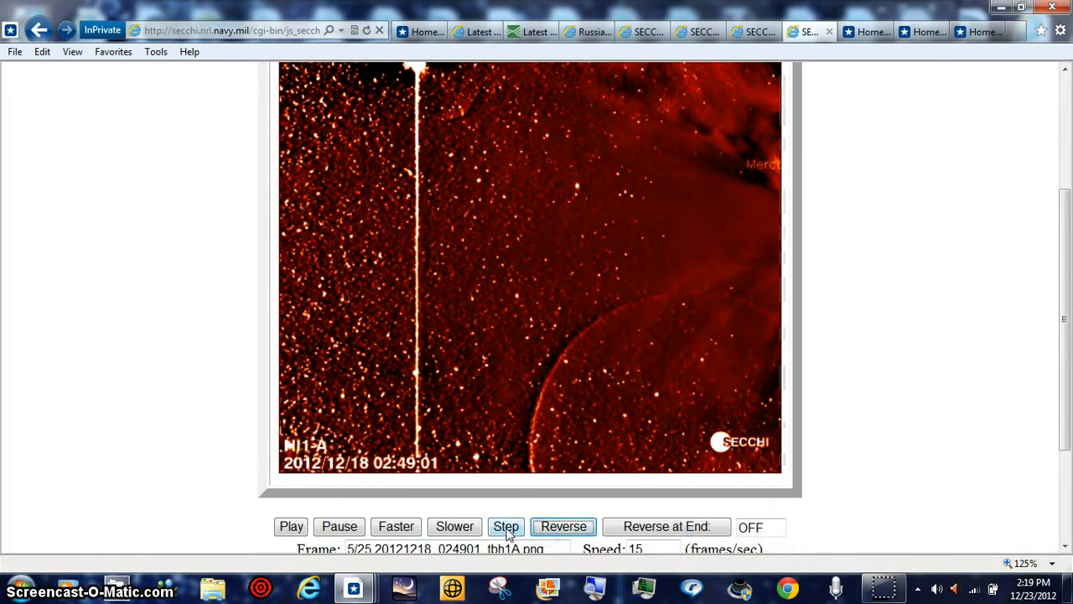
{"action": "left_click", "coordinate": [562, 526]}
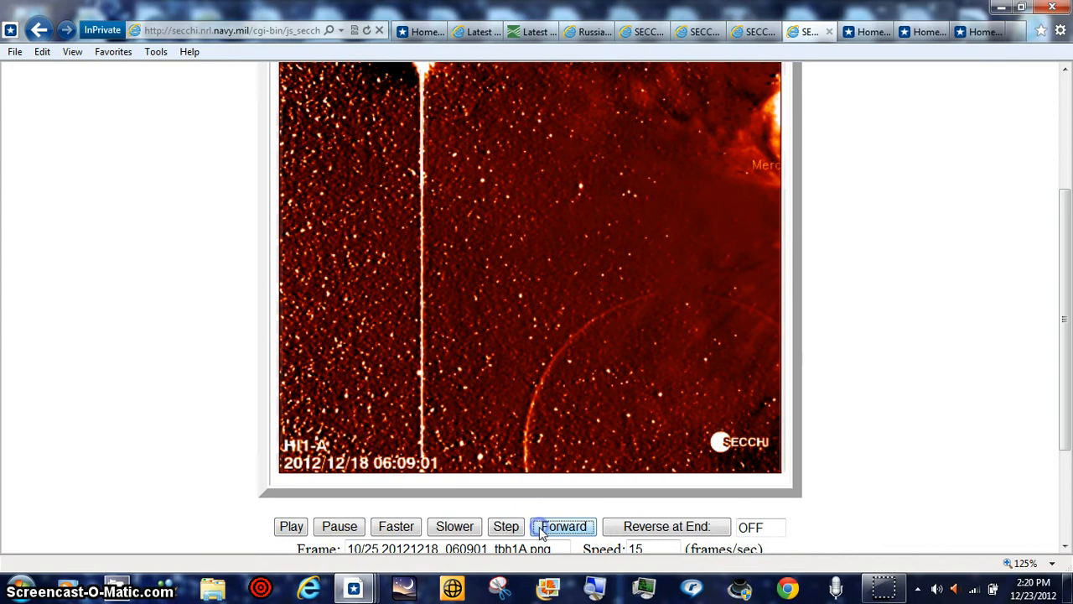
{"action": "left_click", "coordinate": [506, 526]}
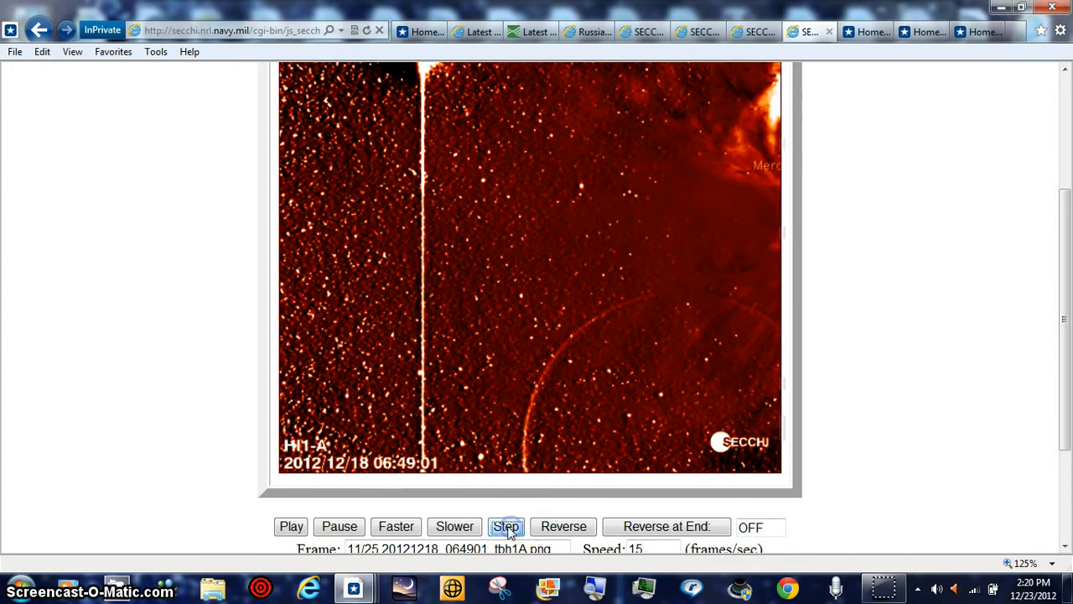
{"action": "left_click", "coordinate": [291, 526]}
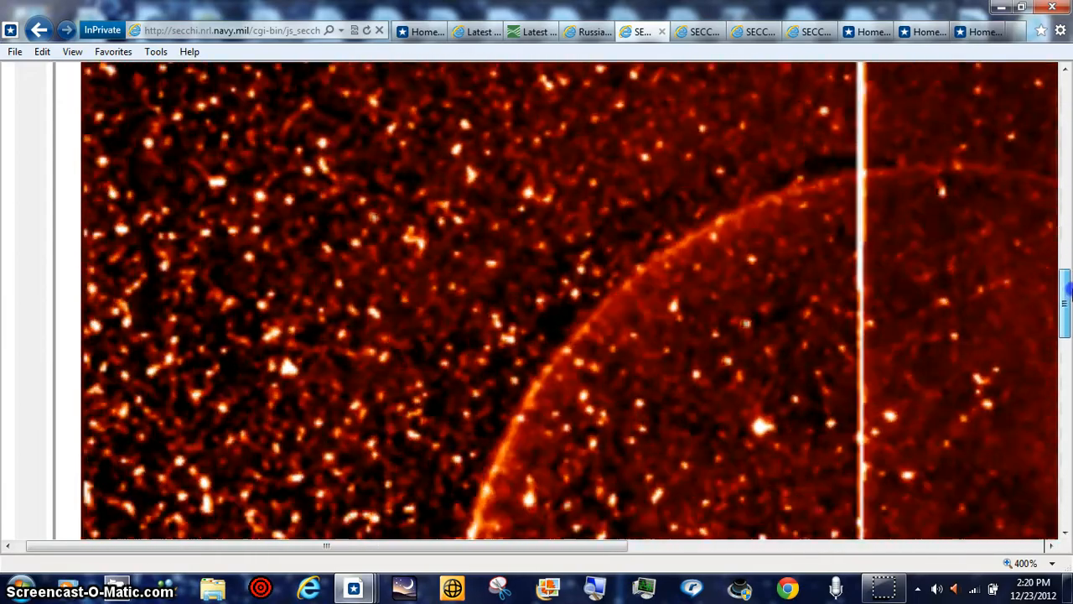
Scroll down the HI frame shown at 400% zoom.
{"action": "scroll", "scroll_direction": "down", "scroll_amount": 3}
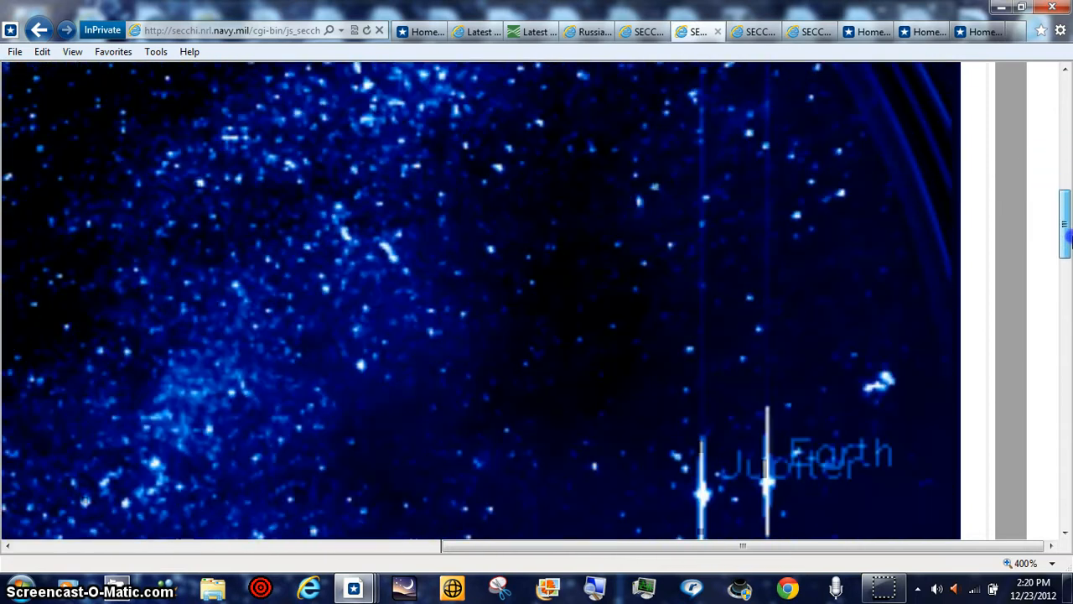
Scroll the 400% HI2-A frame to show the bright streaks by Jupiter and Earth.
{"action": "scroll", "scroll_direction": "down", "scroll_amount": 3}
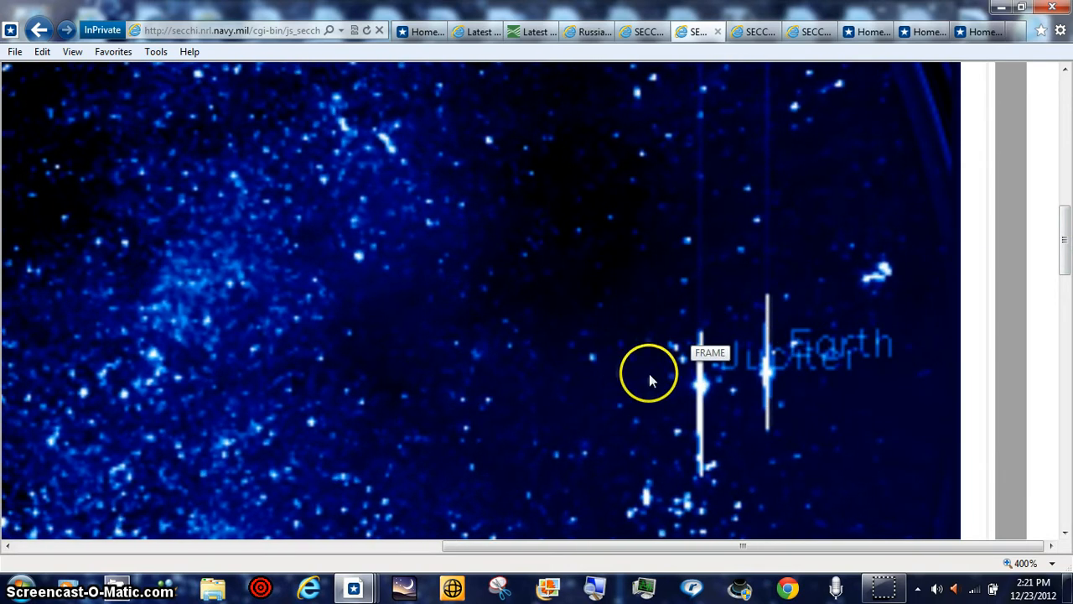
{"action": "mouse_move", "coordinate": [456, 417]}
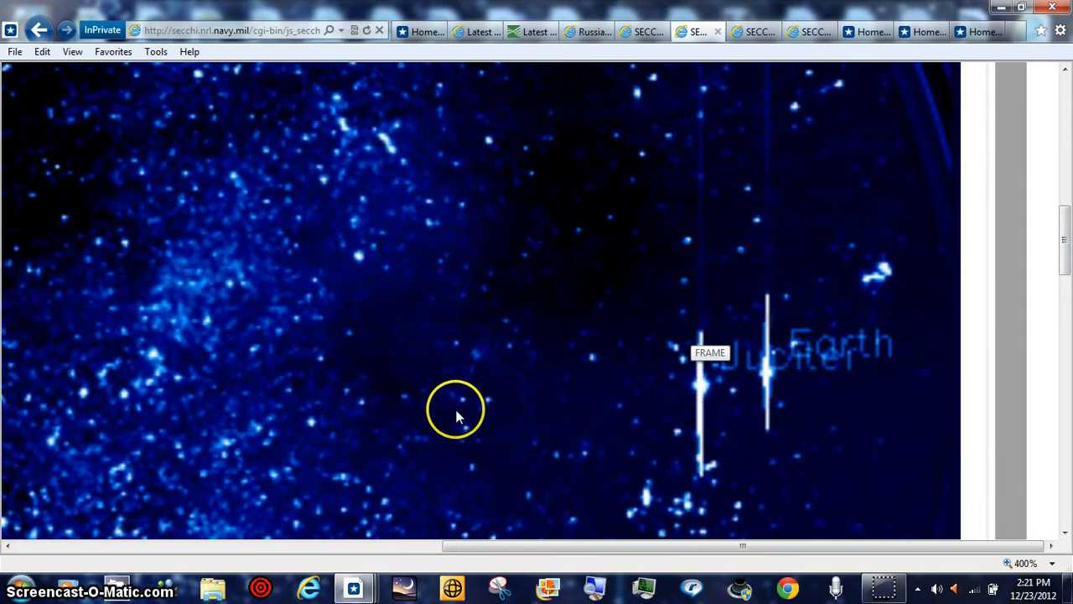
{"action": "mouse_move", "coordinate": [511, 442]}
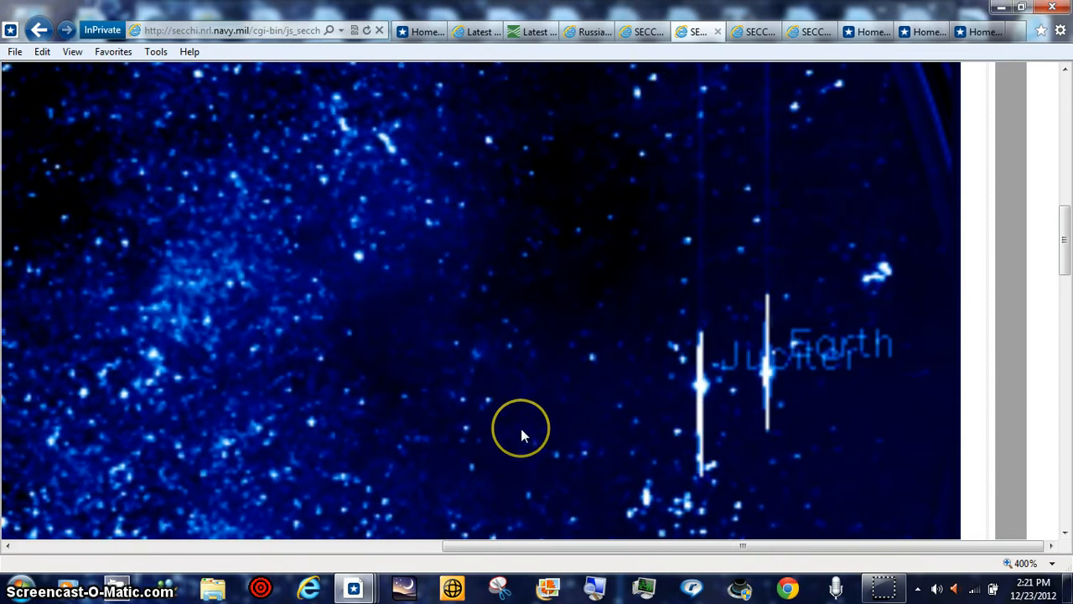
{"action": "mouse_move", "coordinate": [539, 424]}
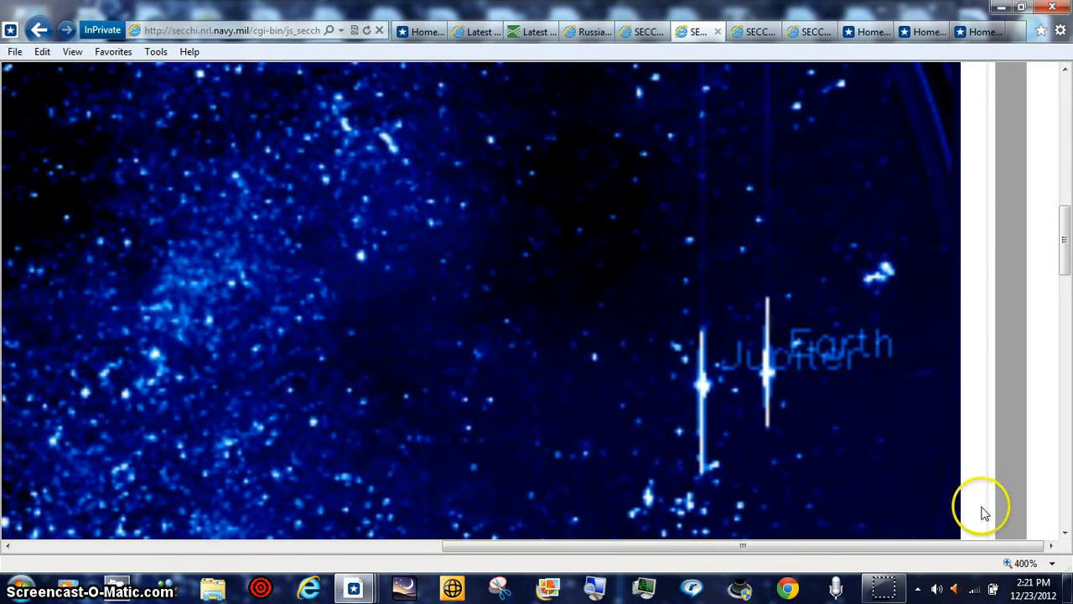
Apply a Custom page zoom of 999 percent to the HI2-A frame.
{"action": "left_click", "coordinate": [1053, 562]}
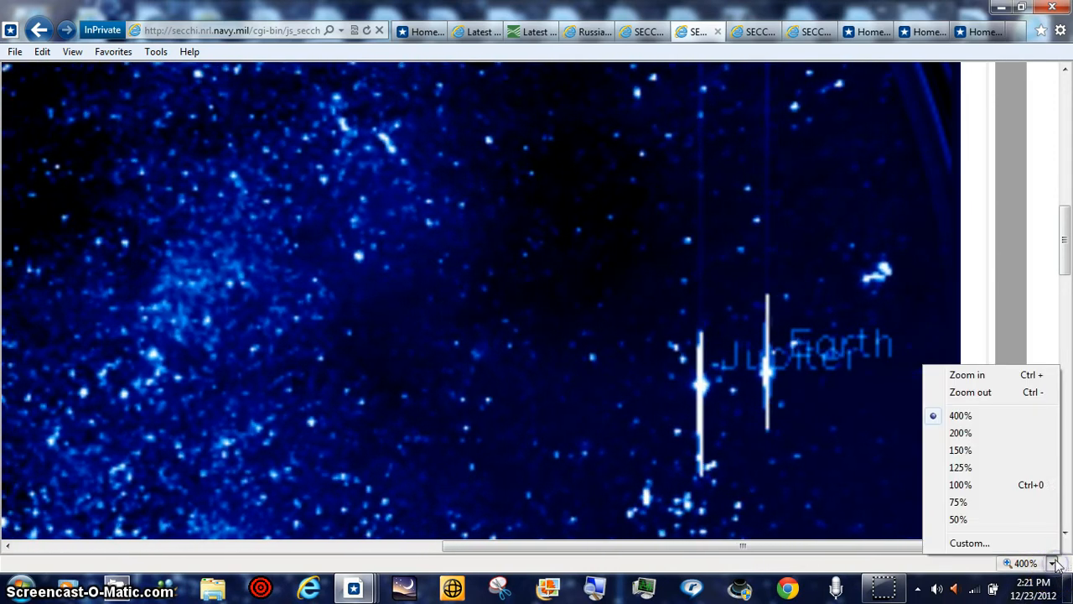
{"action": "left_click", "coordinate": [969, 542]}
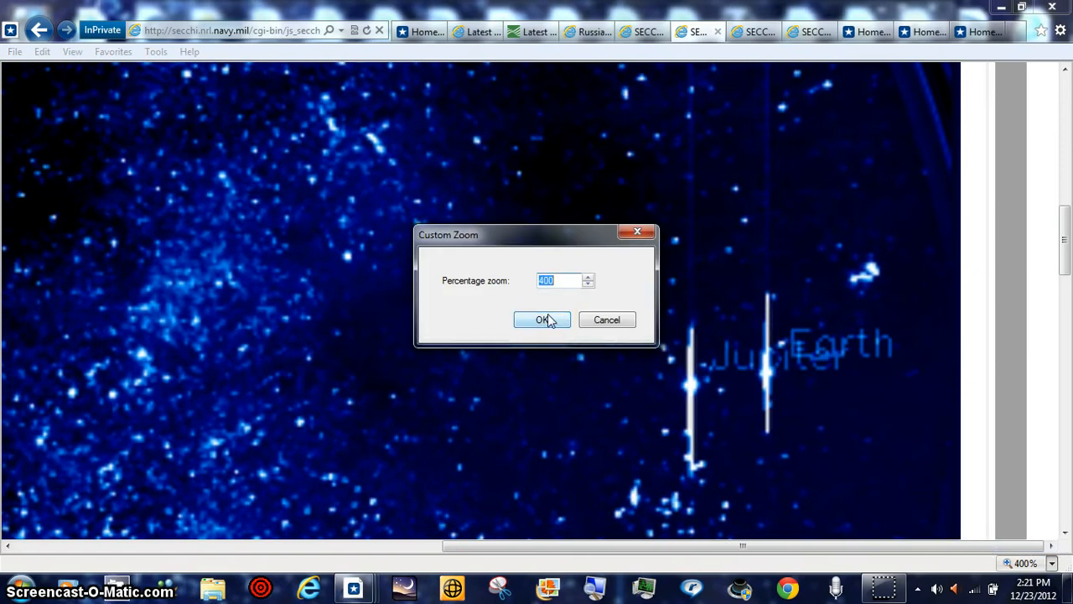
{"action": "type", "text": "999"}
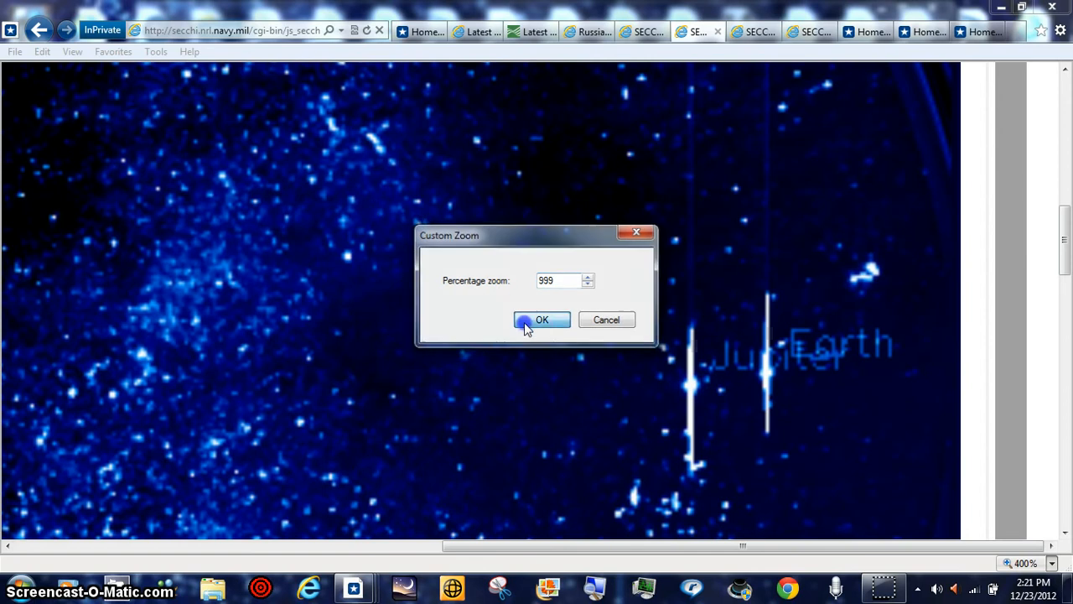
{"action": "left_click", "coordinate": [541, 319]}
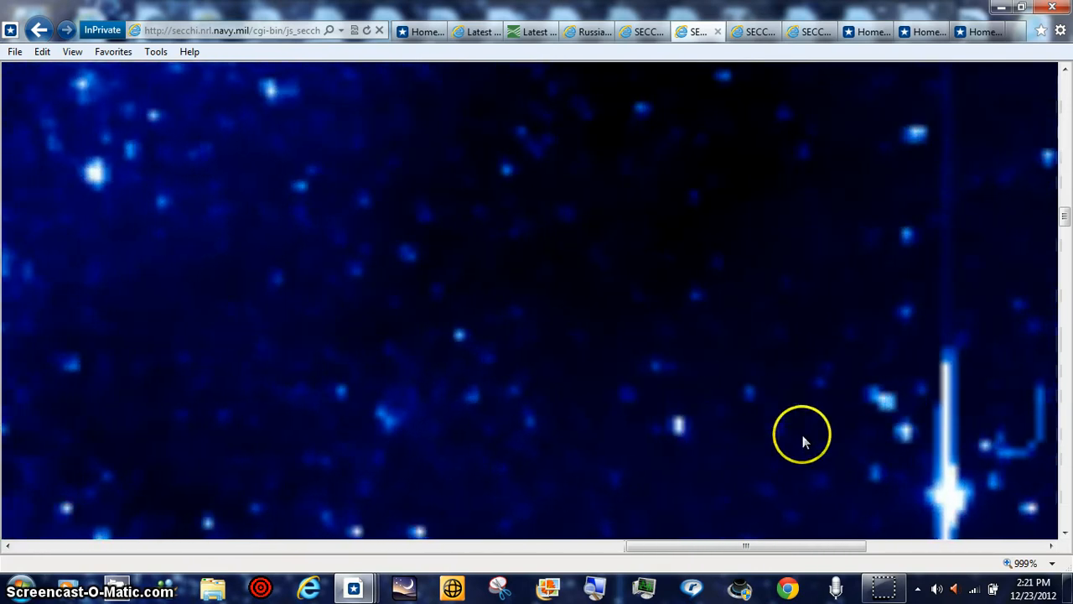
{"action": "mouse_move", "coordinate": [700, 375]}
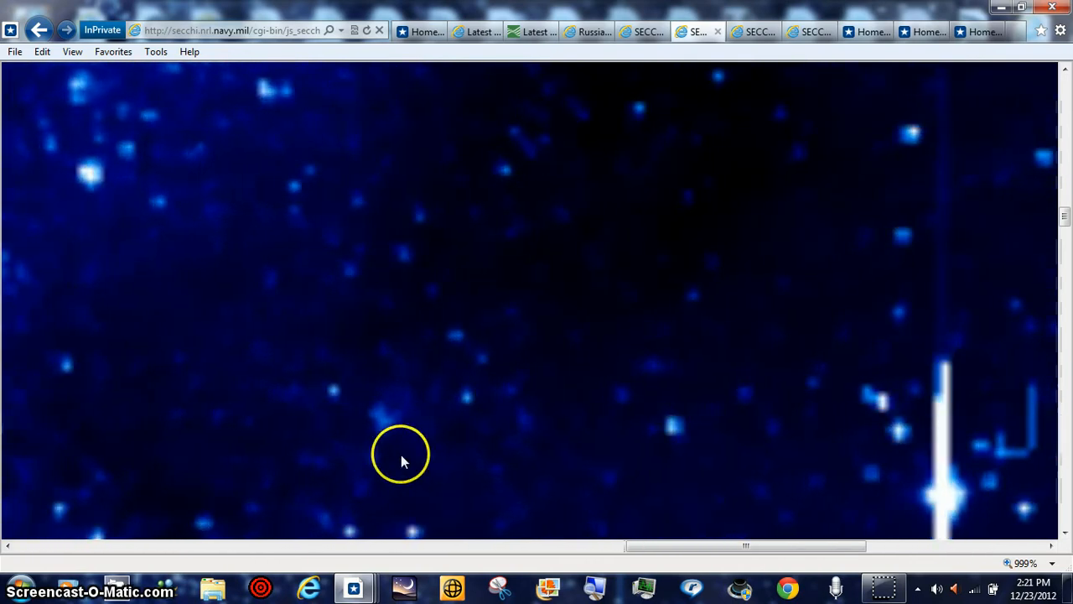
{"action": "mouse_move", "coordinate": [637, 408]}
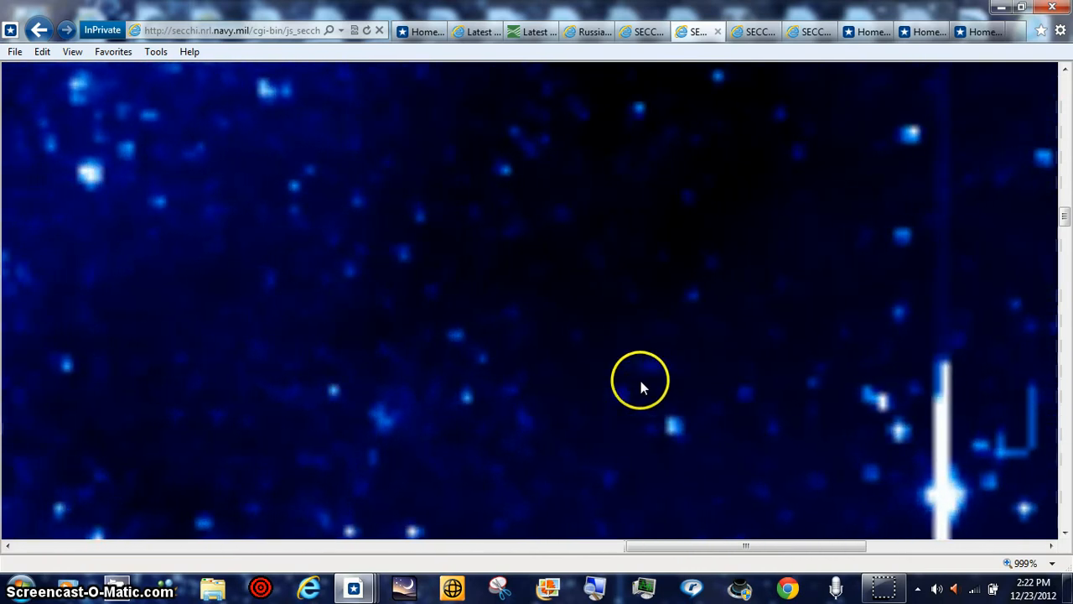
{"action": "mouse_move", "coordinate": [289, 499]}
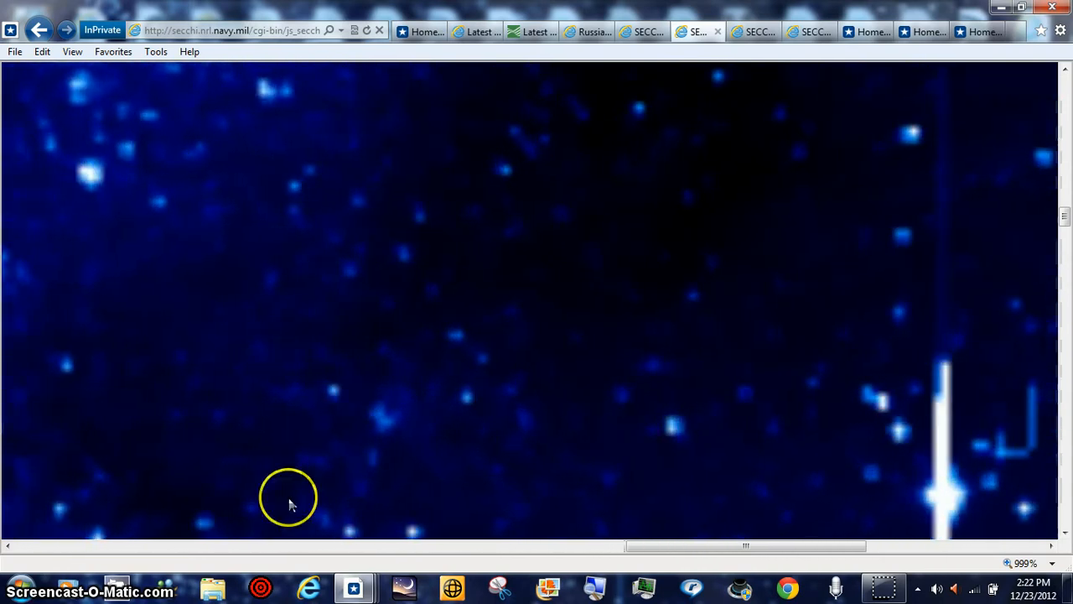
{"action": "mouse_move", "coordinate": [643, 409]}
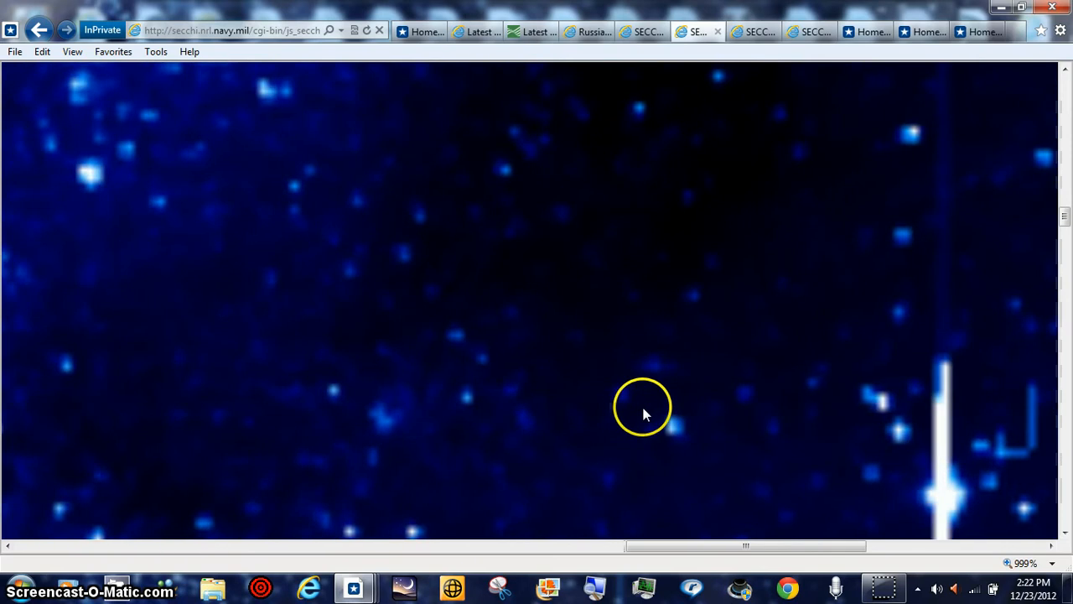
{"action": "mouse_move", "coordinate": [658, 406]}
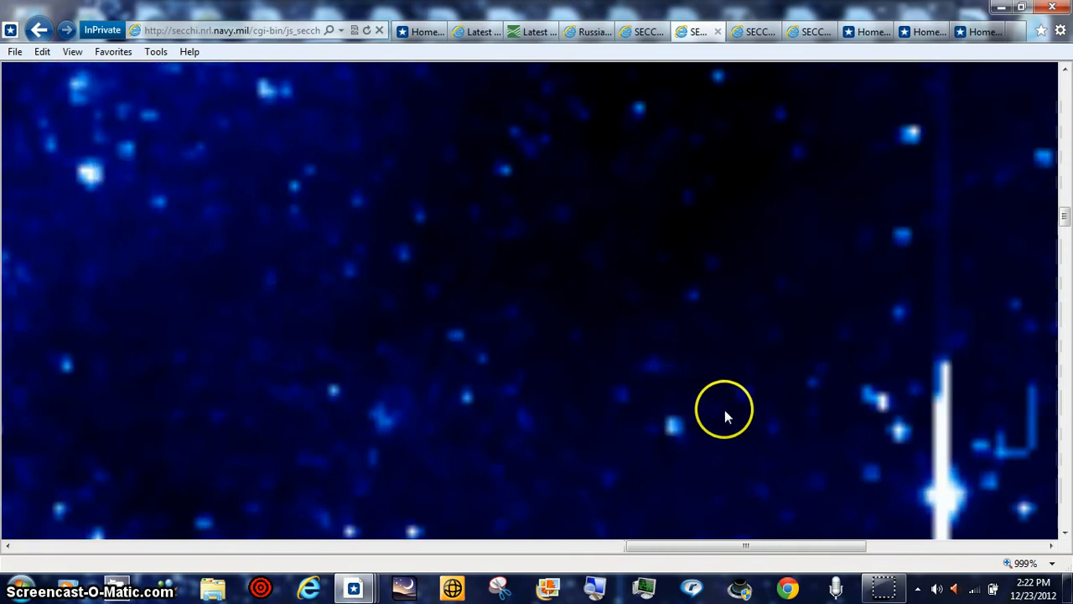
{"action": "mouse_move", "coordinate": [654, 381]}
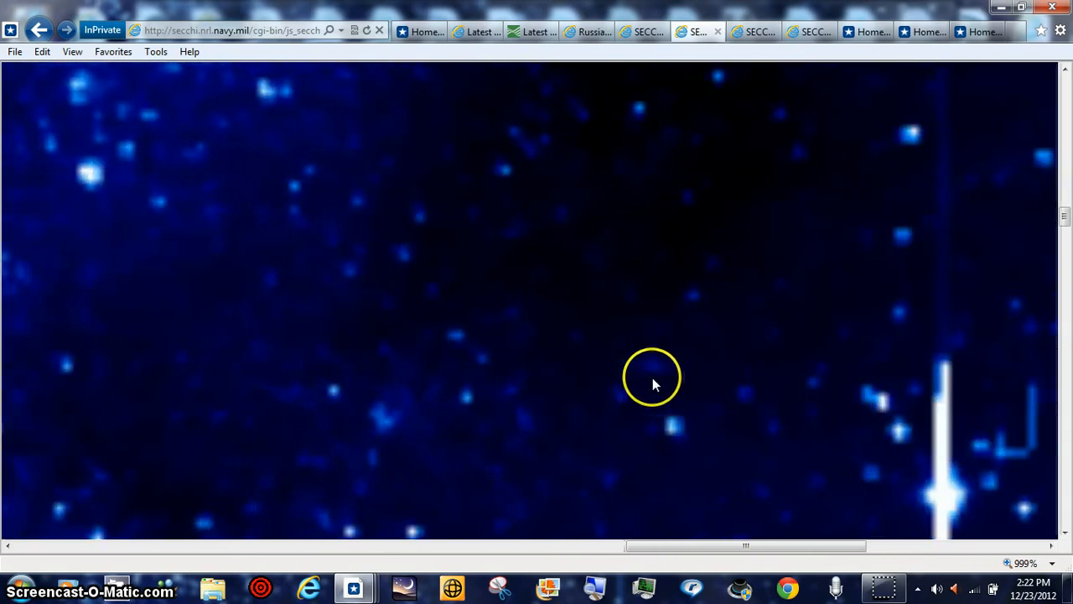
{"action": "mouse_move", "coordinate": [658, 369]}
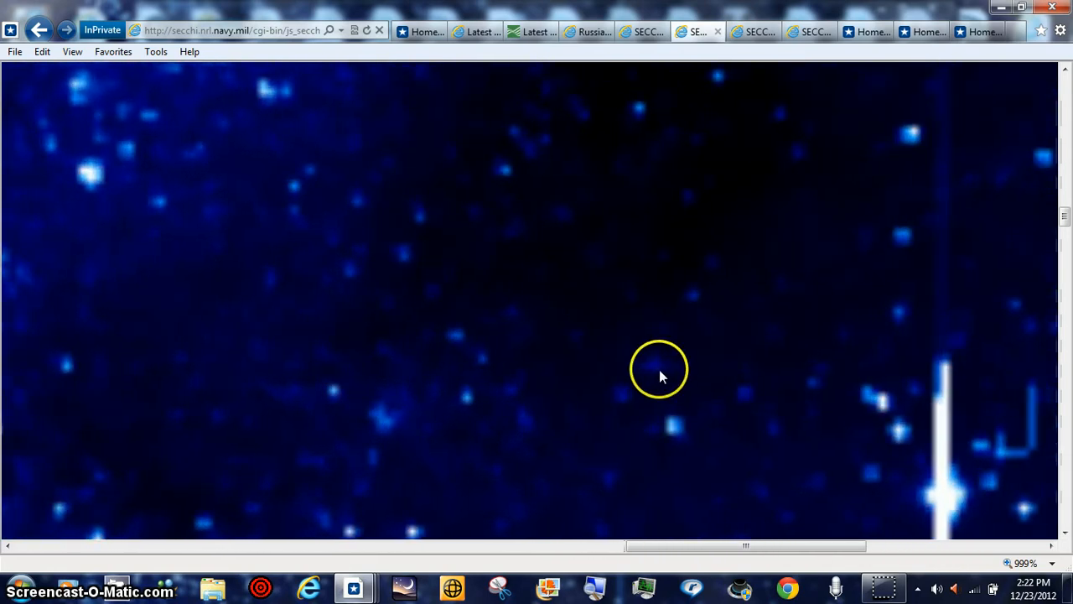
{"action": "mouse_move", "coordinate": [637, 339]}
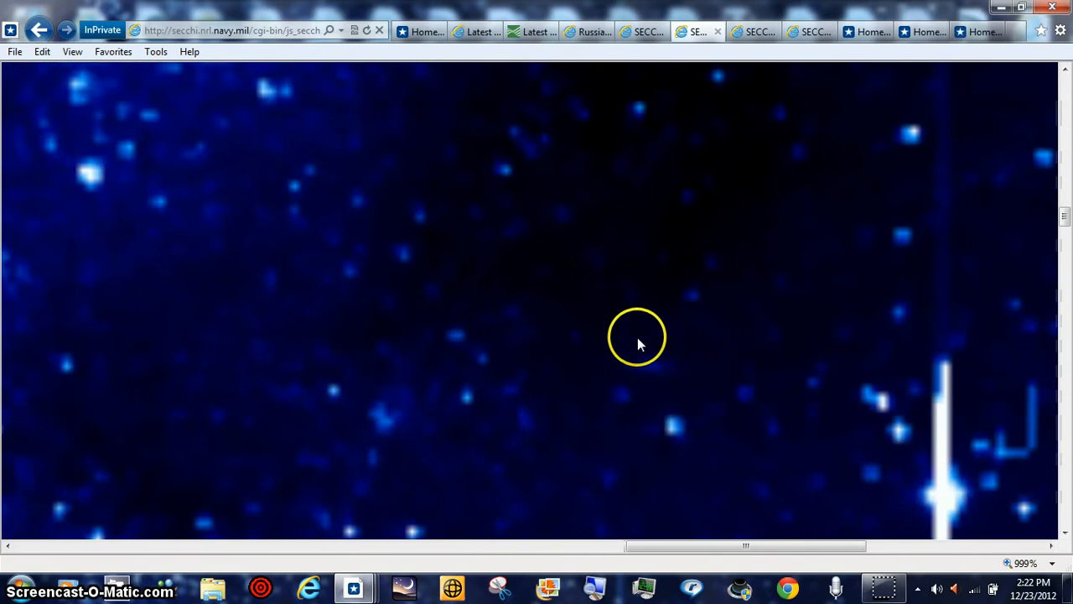
{"action": "mouse_move", "coordinate": [631, 346]}
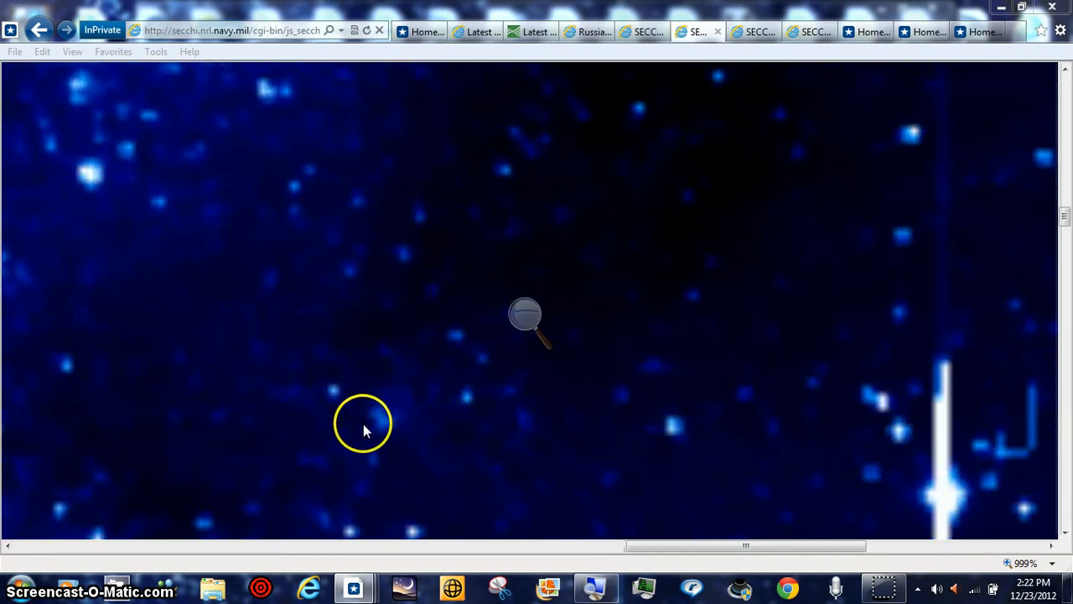
{"action": "mouse_move", "coordinate": [384, 419]}
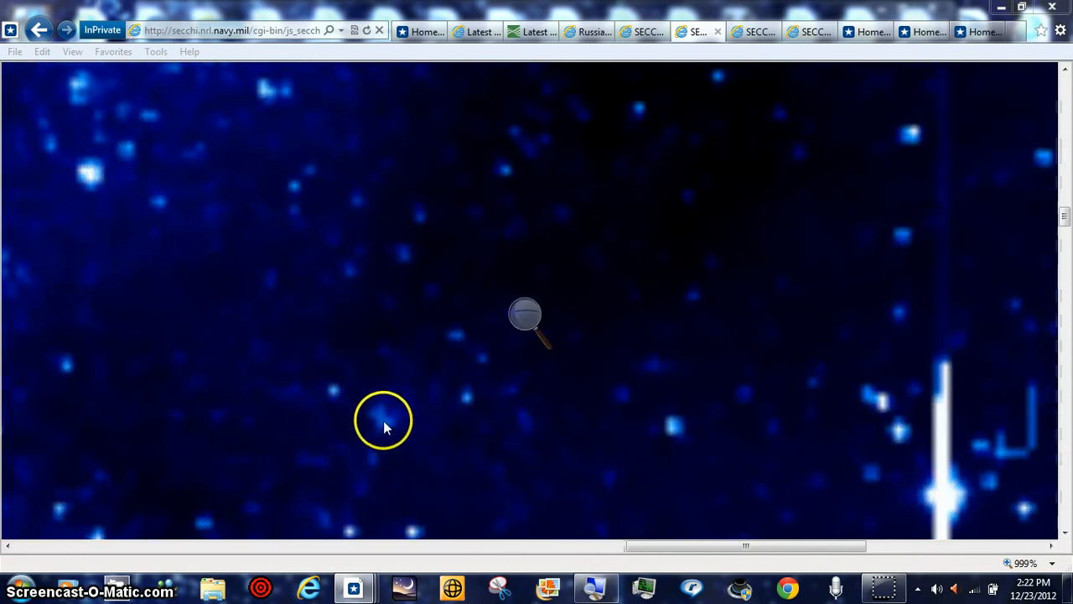
{"action": "mouse_move", "coordinate": [380, 425]}
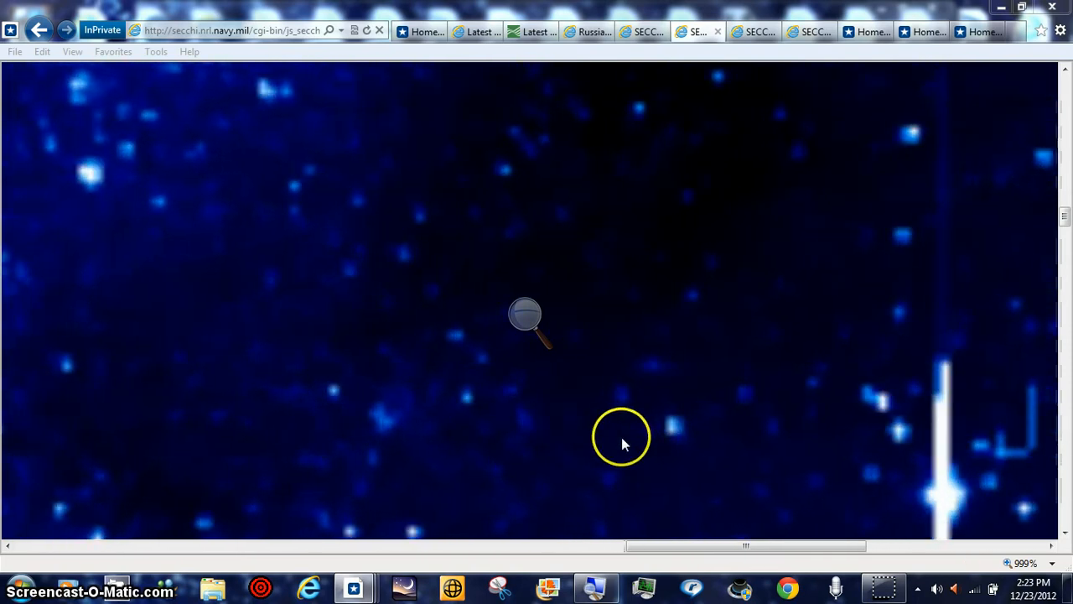
{"action": "mouse_move", "coordinate": [662, 444]}
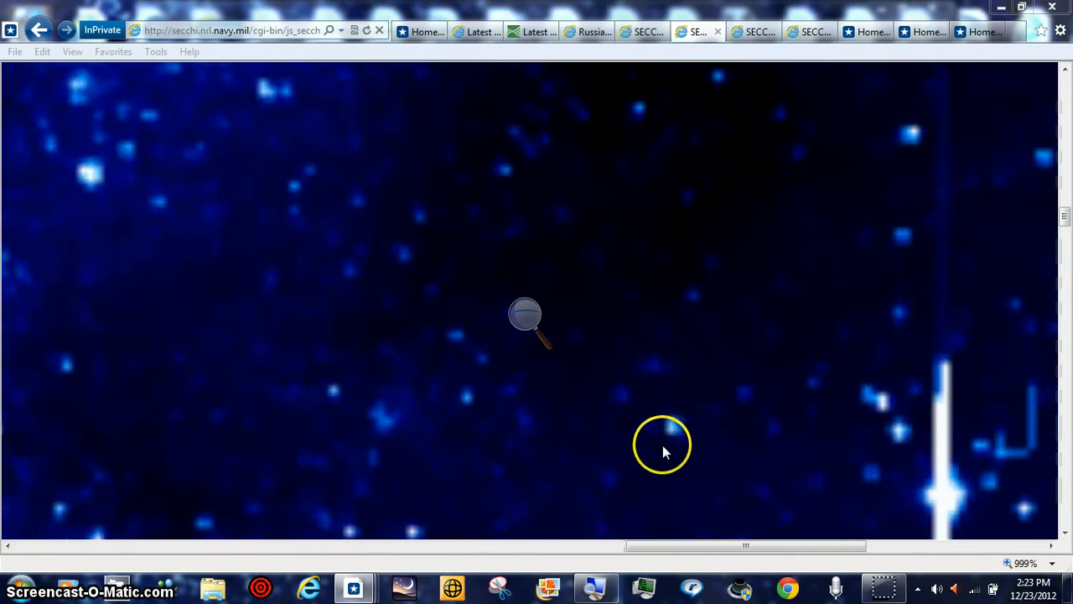
{"action": "mouse_move", "coordinate": [667, 440]}
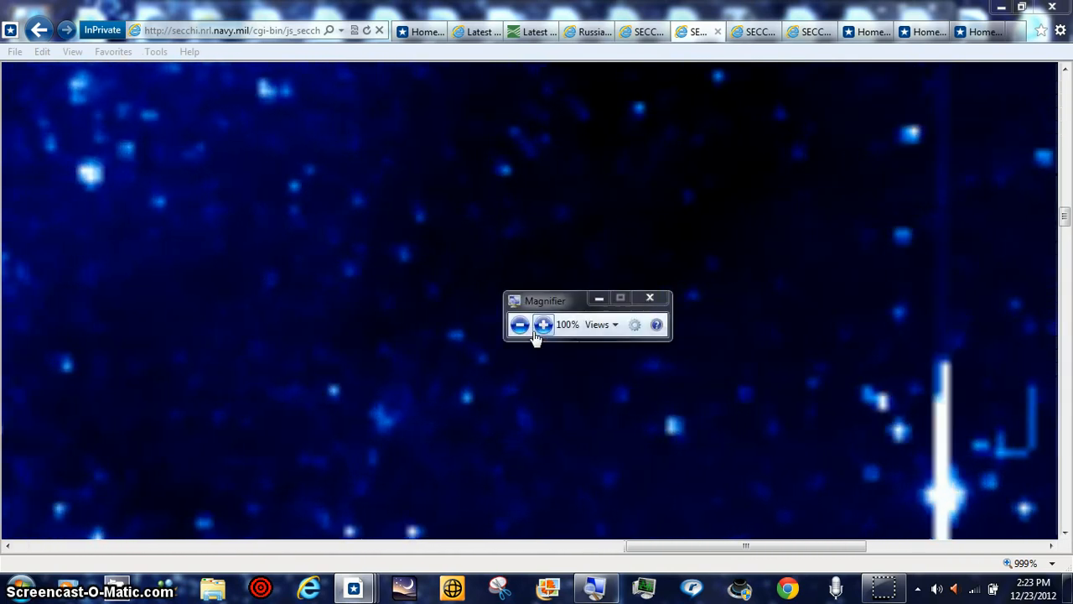
Raise Windows Magnifier's magnification with its + button over the star field.
{"action": "left_click", "coordinate": [543, 324]}
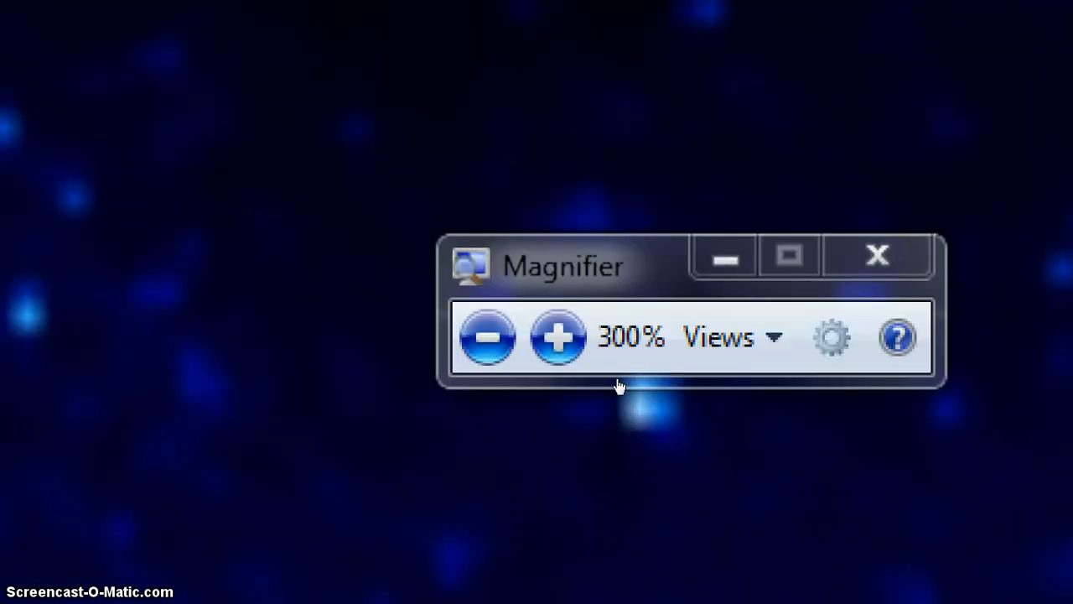
Magnify the screen to 500% over the bright vertical streak, then zoom back out.
{"action": "left_click", "coordinate": [558, 335]}
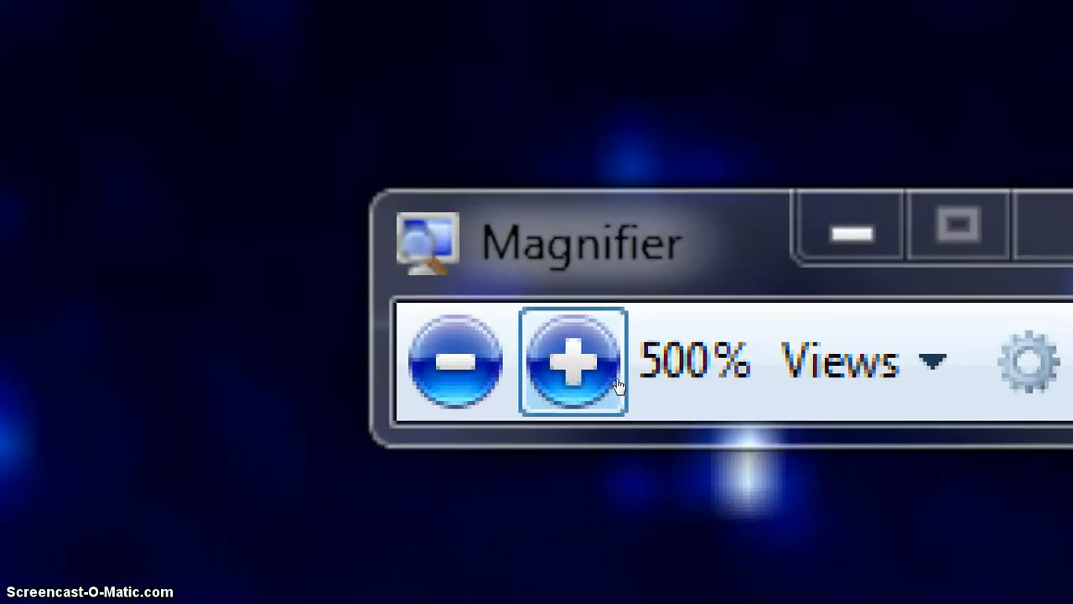
{"action": "left_click", "coordinate": [574, 361]}
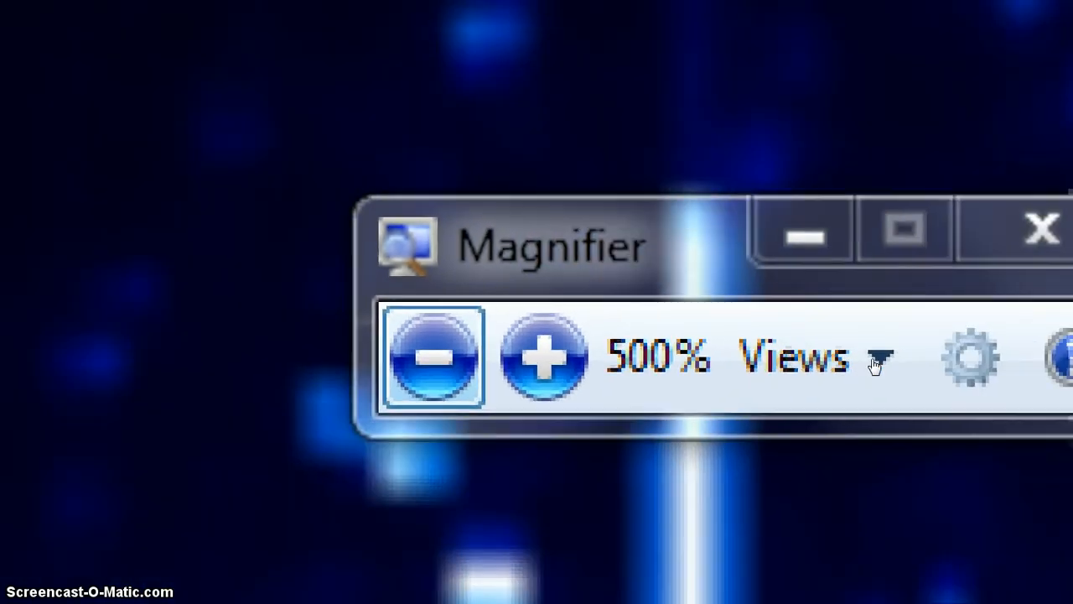
{"action": "left_click", "coordinate": [434, 356]}
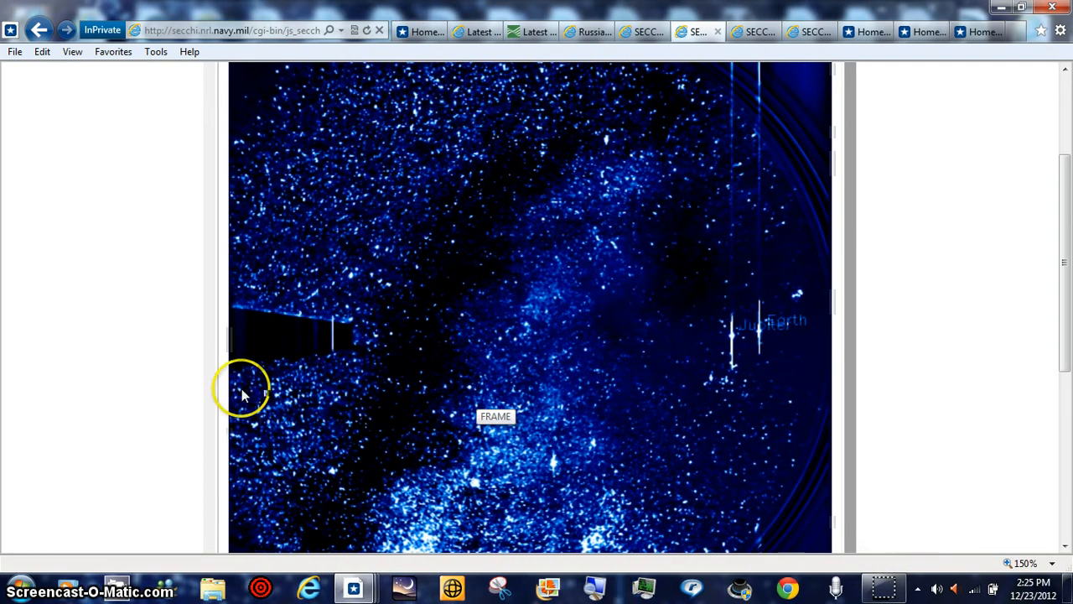
{"action": "mouse_move", "coordinate": [256, 436]}
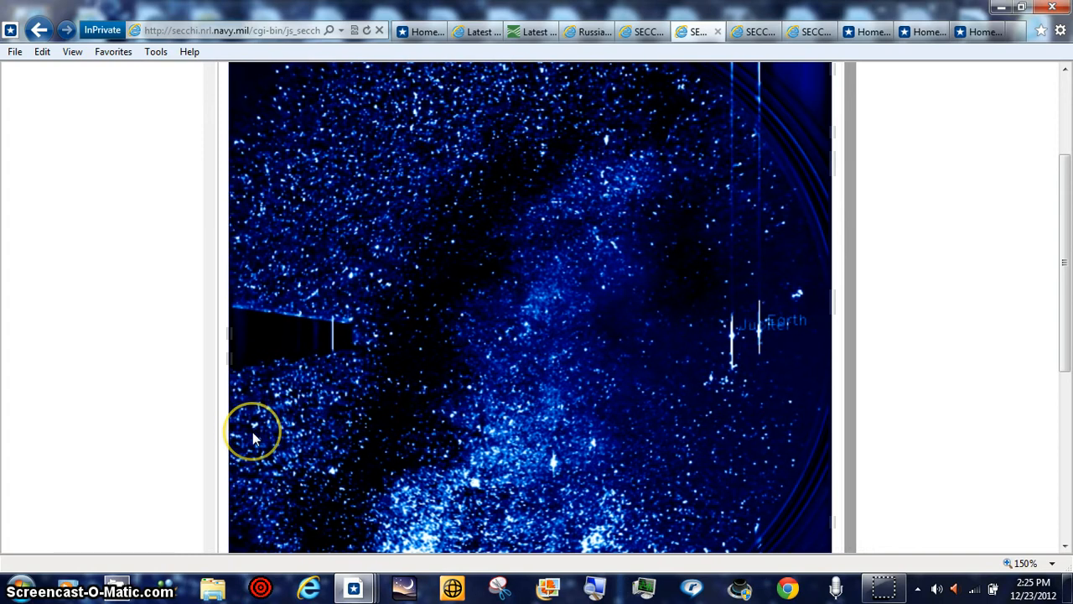
{"action": "mouse_move", "coordinate": [269, 389]}
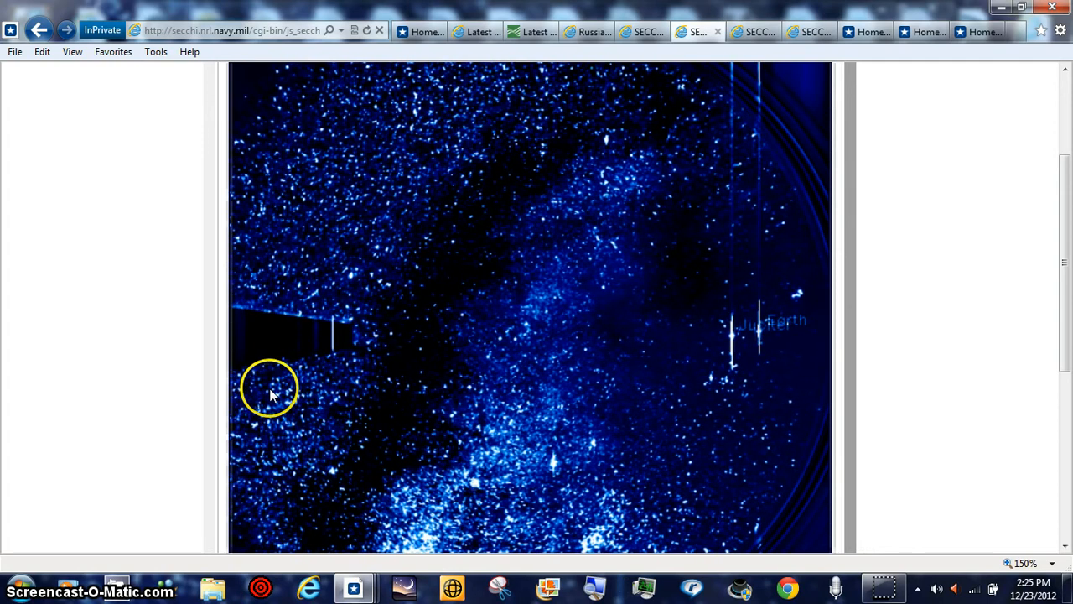
{"action": "mouse_move", "coordinate": [294, 377]}
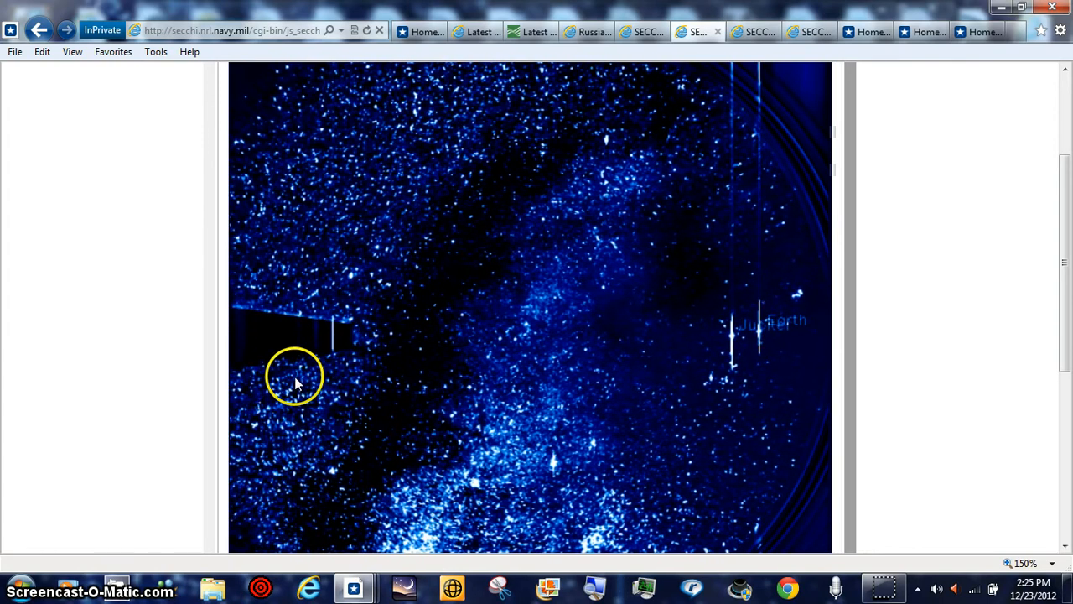
{"action": "mouse_move", "coordinate": [985, 394]}
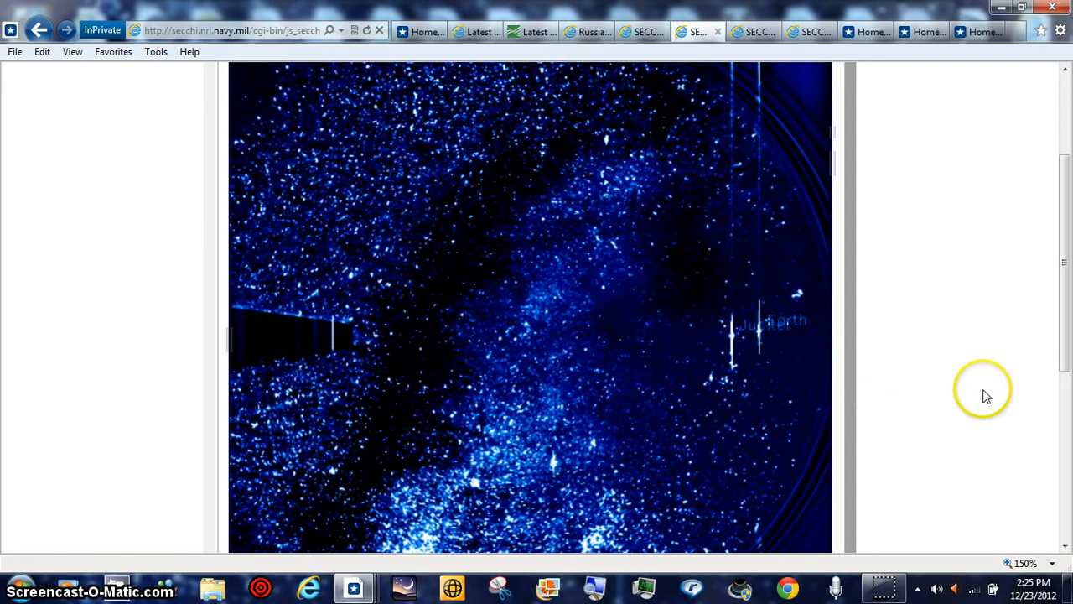
Scroll the 150% HI2-A star field to show the frame's top edge.
{"action": "scroll", "scroll_direction": "down", "scroll_amount": 3}
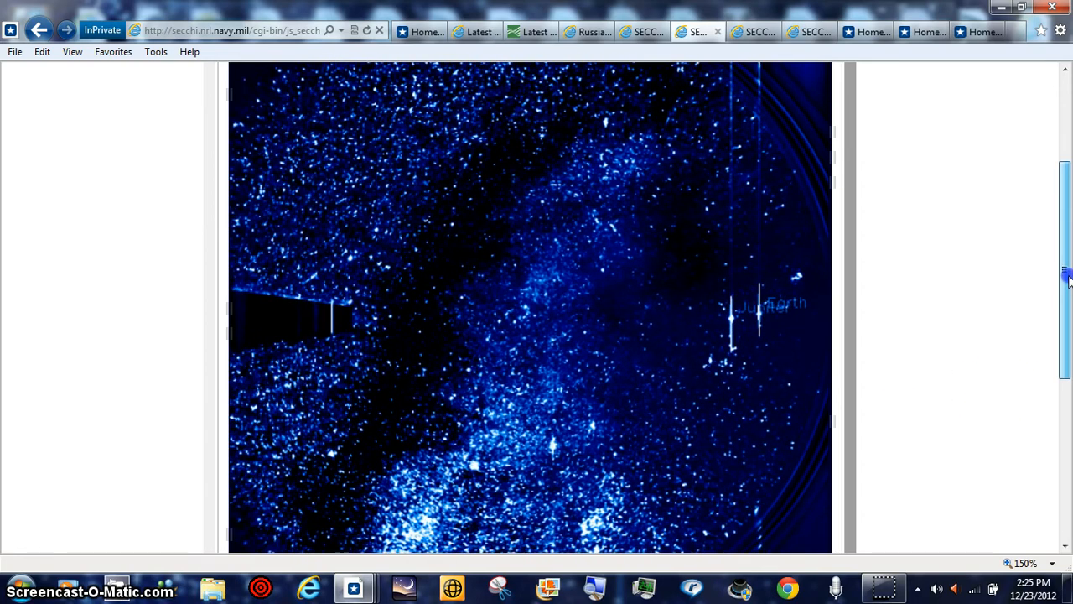
{"action": "scroll", "scroll_direction": "down", "scroll_amount": 3}
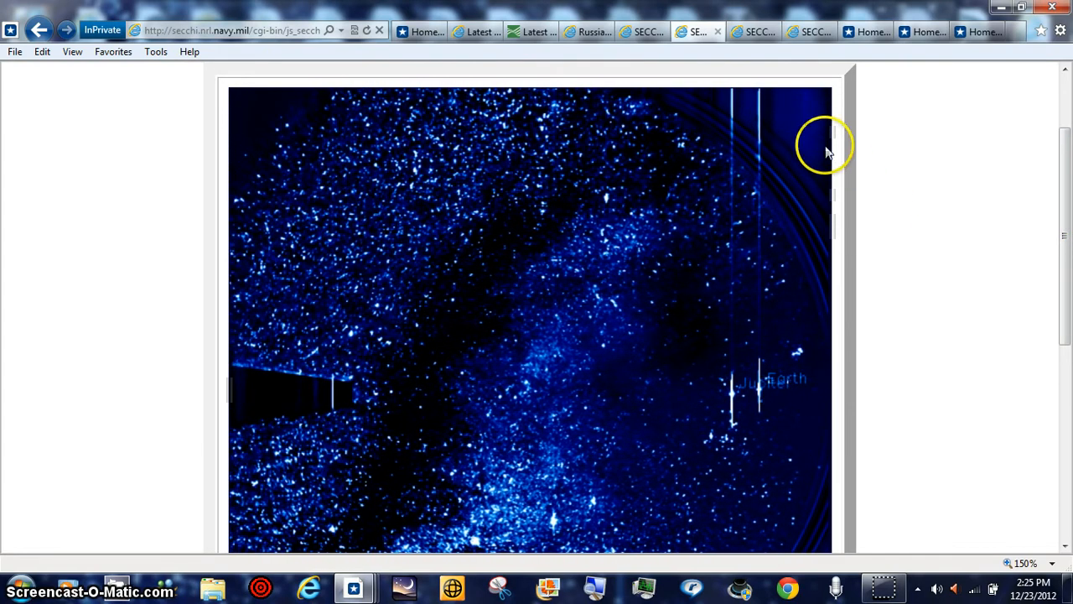
{"action": "mouse_move", "coordinate": [826, 222]}
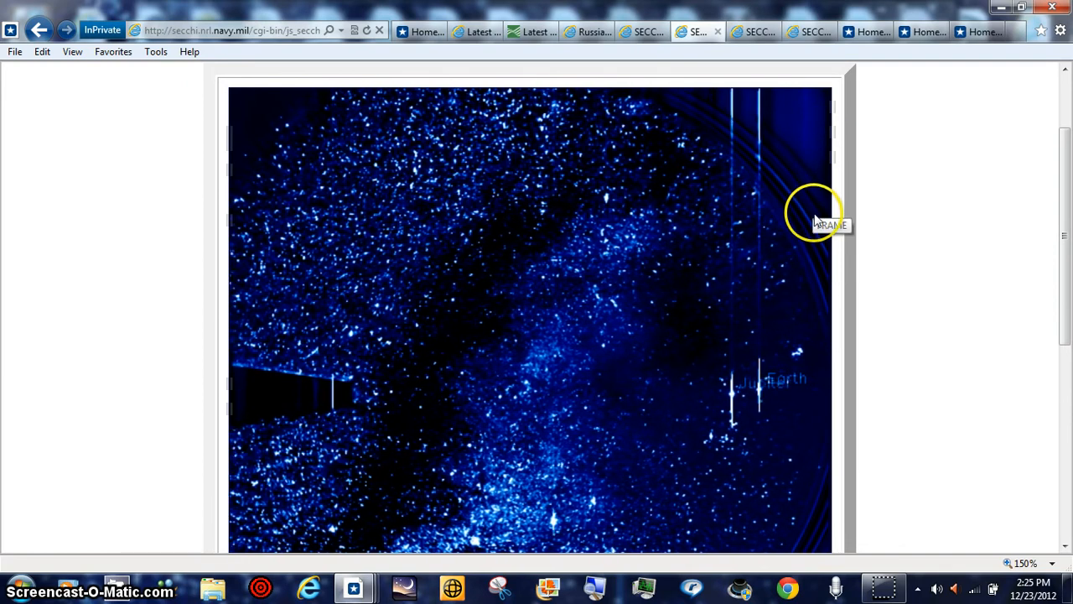
{"action": "mouse_move", "coordinate": [813, 183]}
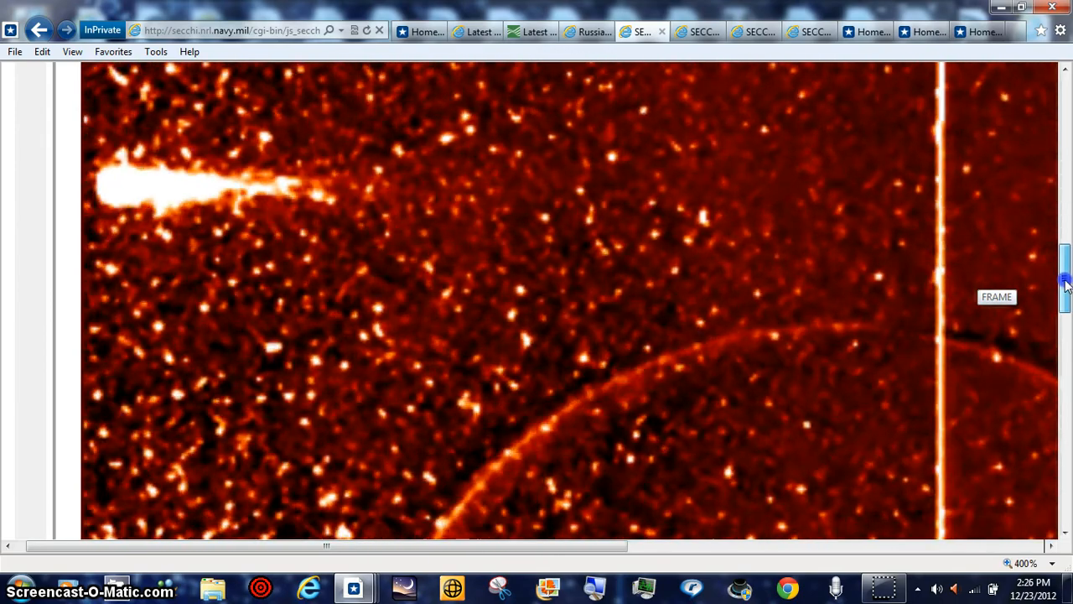
Switch to the SECCHI tab showing the red HI image at 400%.
{"action": "left_click", "coordinate": [1065, 289]}
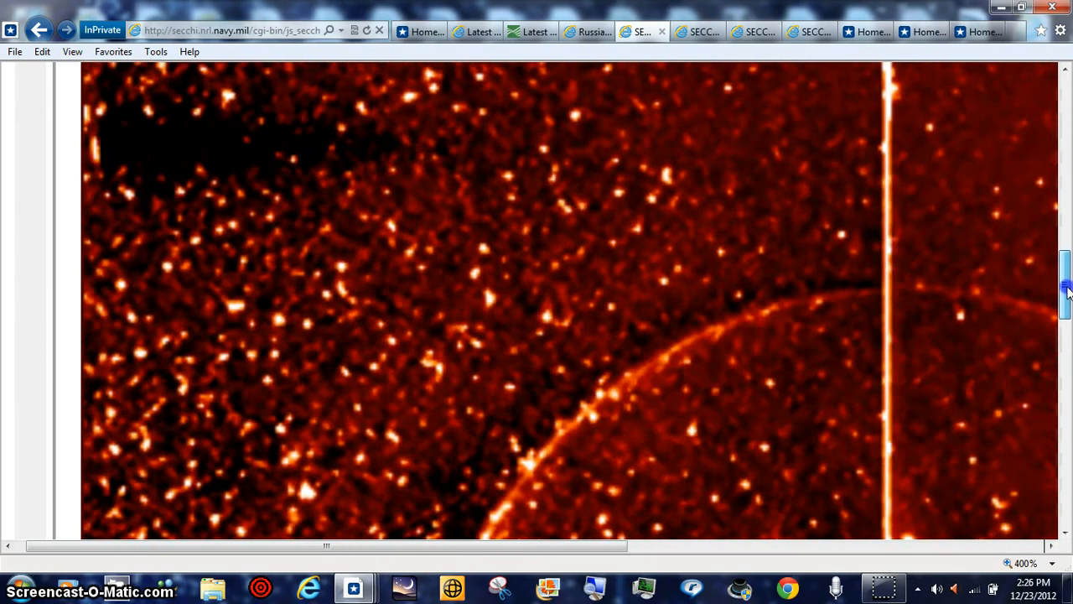